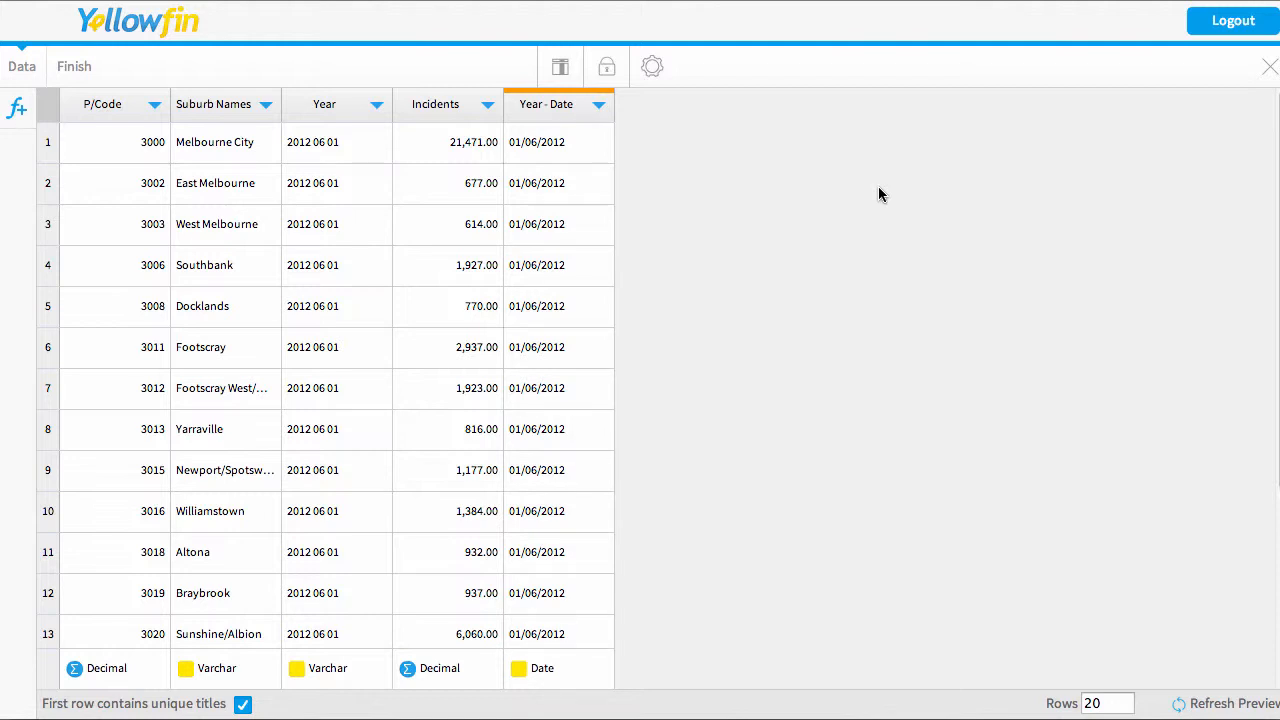
mouse_move(850, 177)
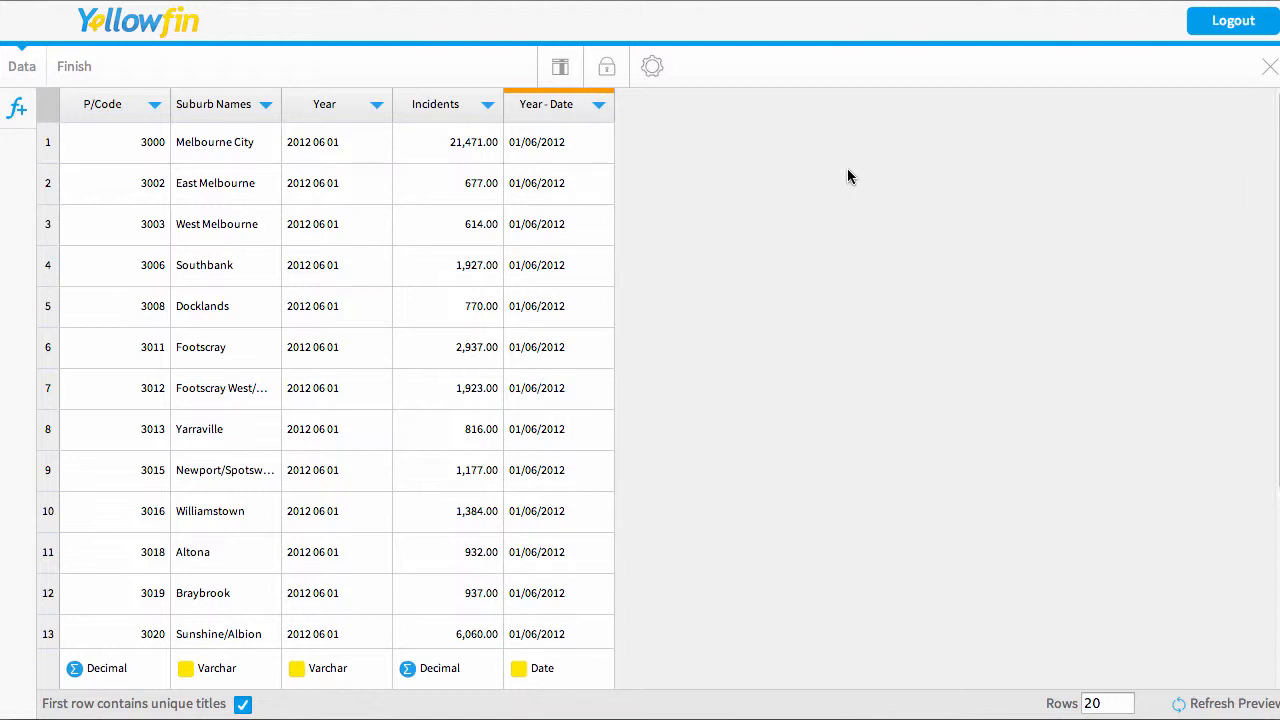
mouse_move(125, 562)
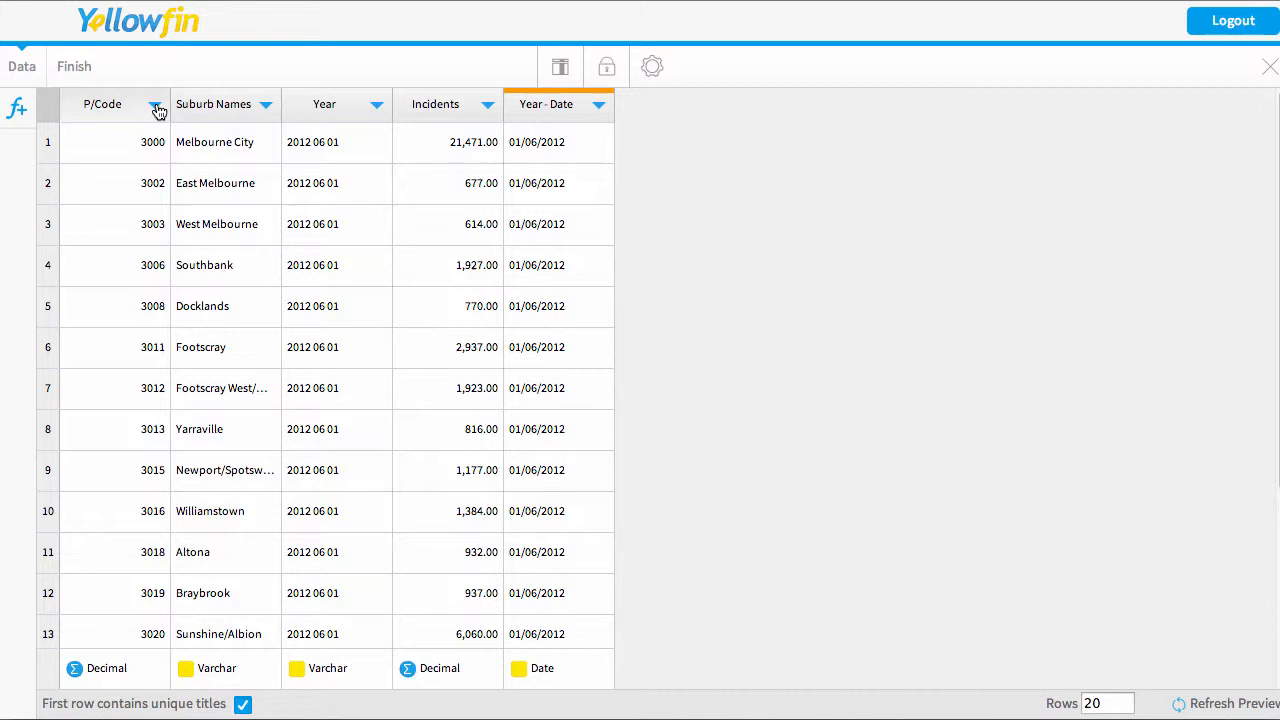
Open the P/Code column options to see its field types, with Geography unavailable.
click(155, 104)
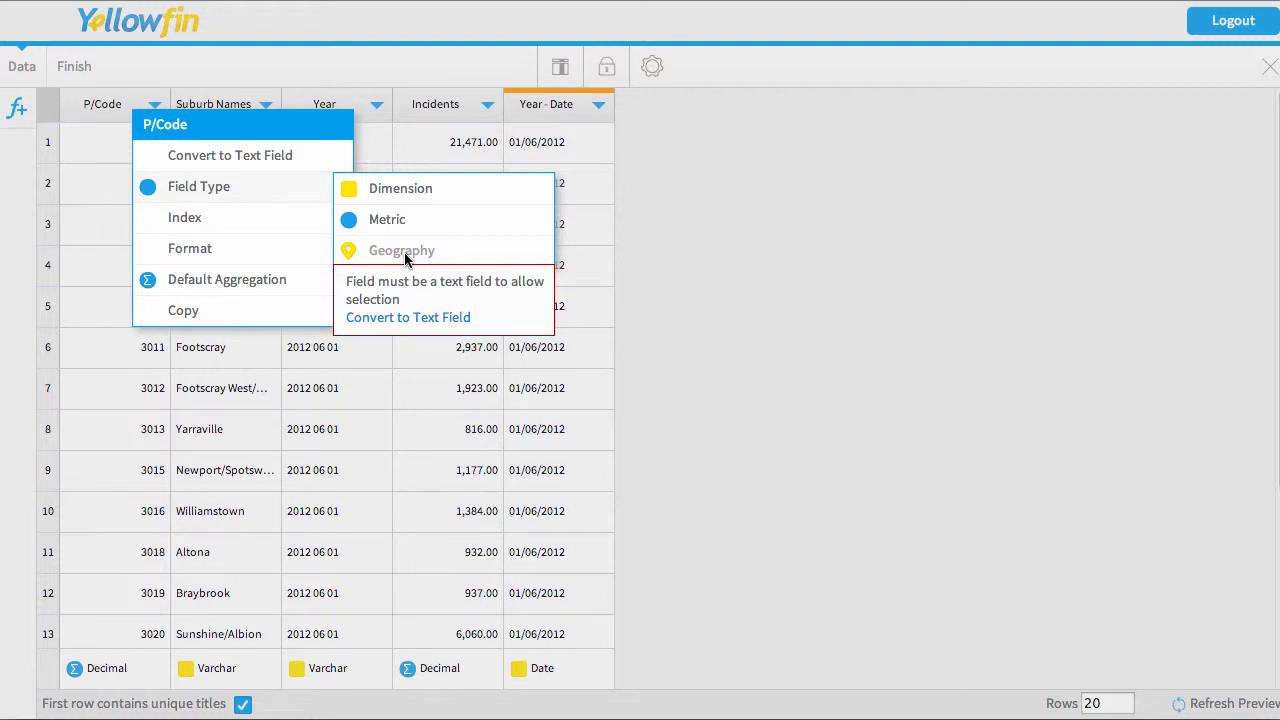
mouse_move(433, 289)
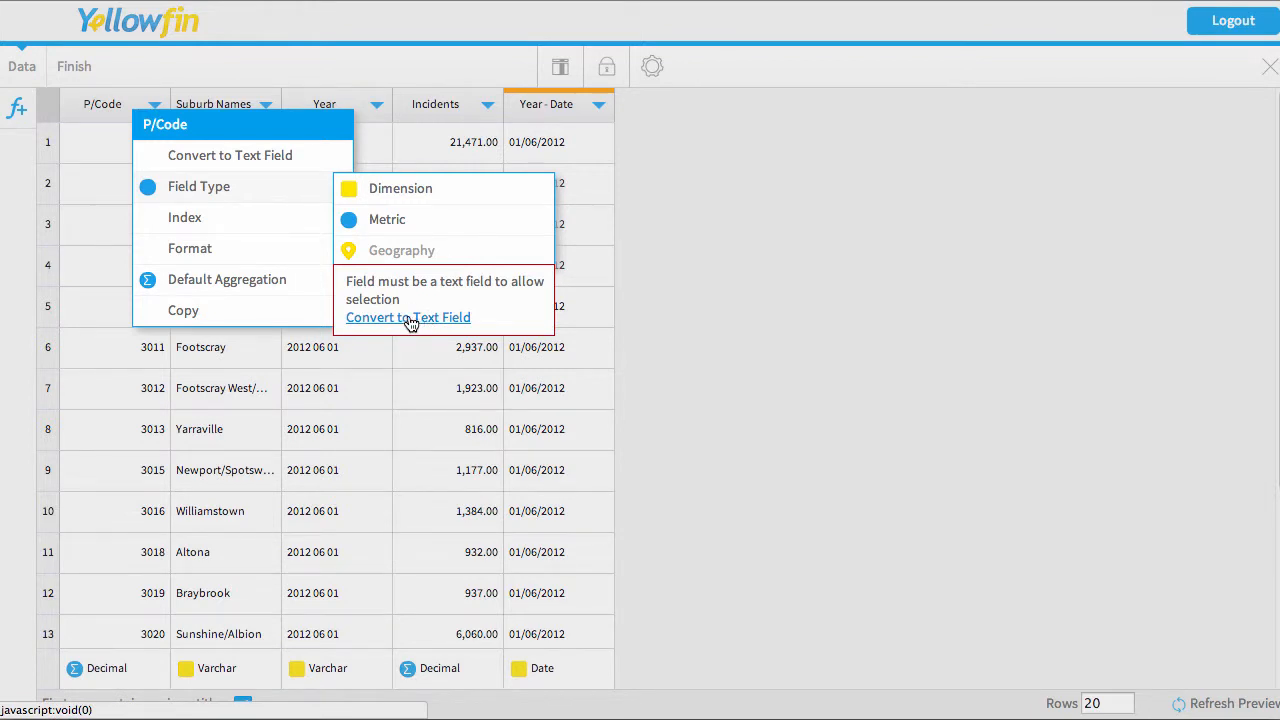
Convert P/Code to text and link it to AUS Postcode Pack at Postcode level.
click(407, 317)
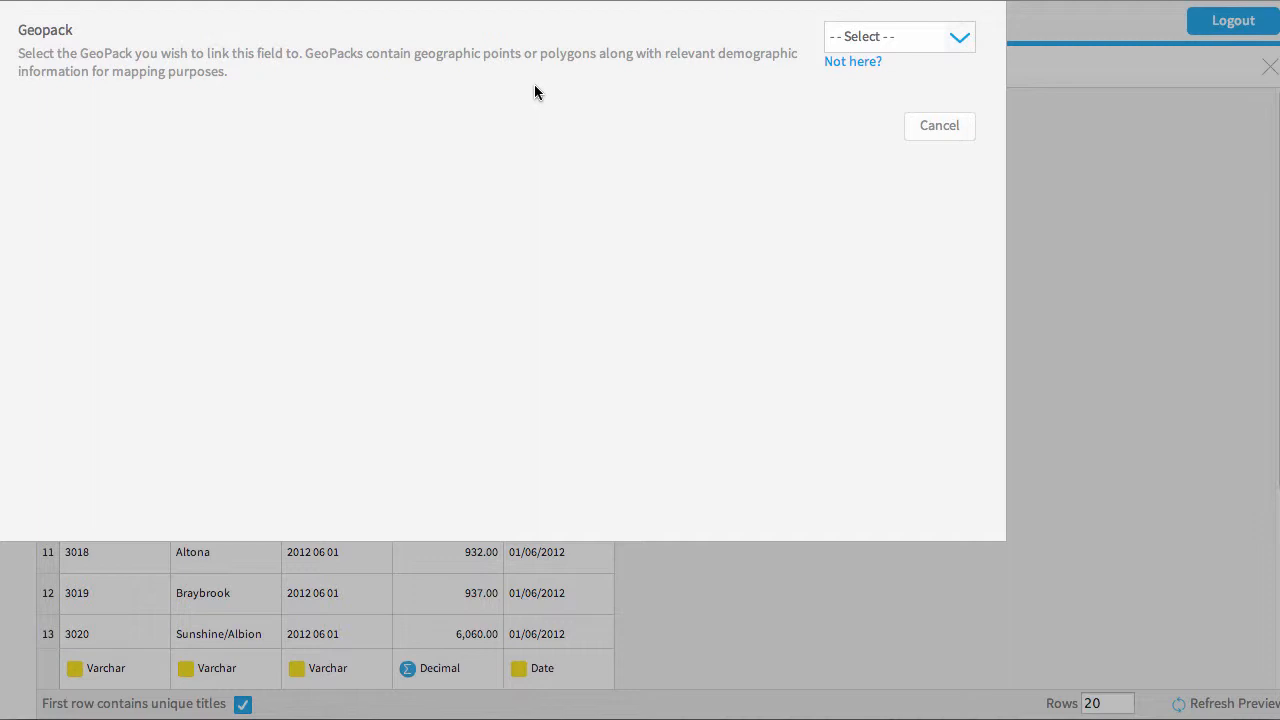
click(897, 37)
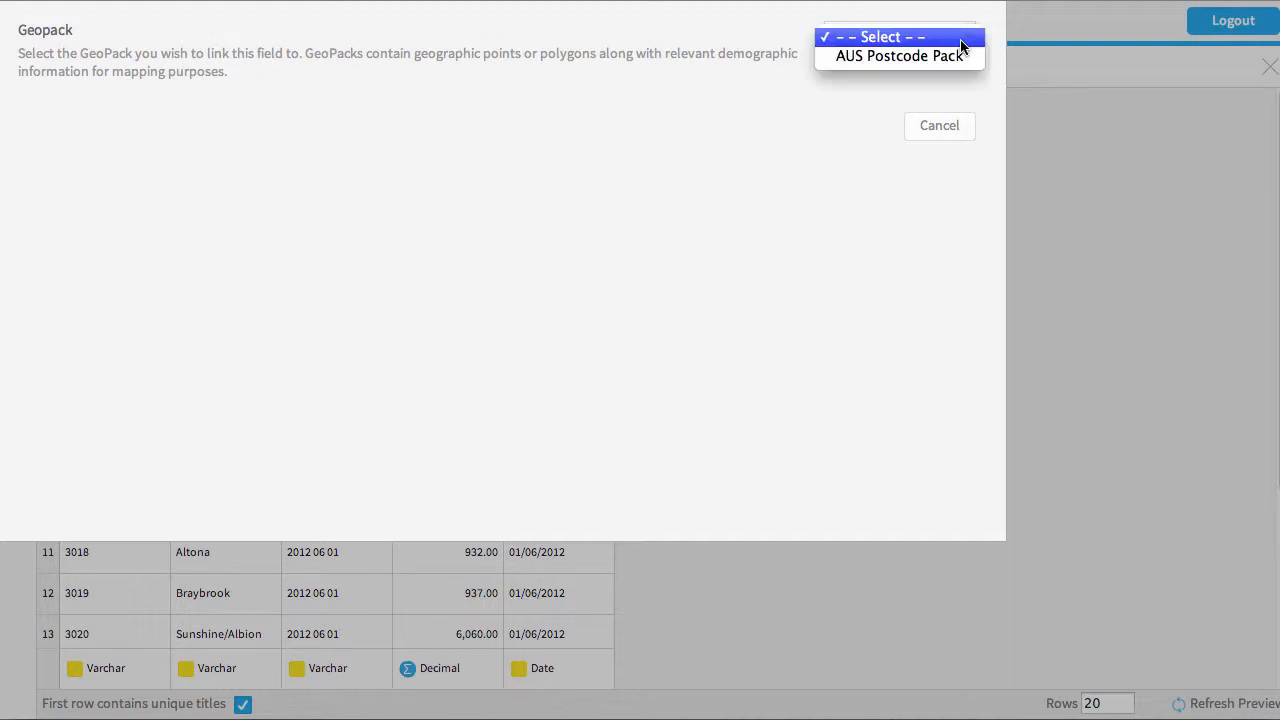
mouse_move(899, 56)
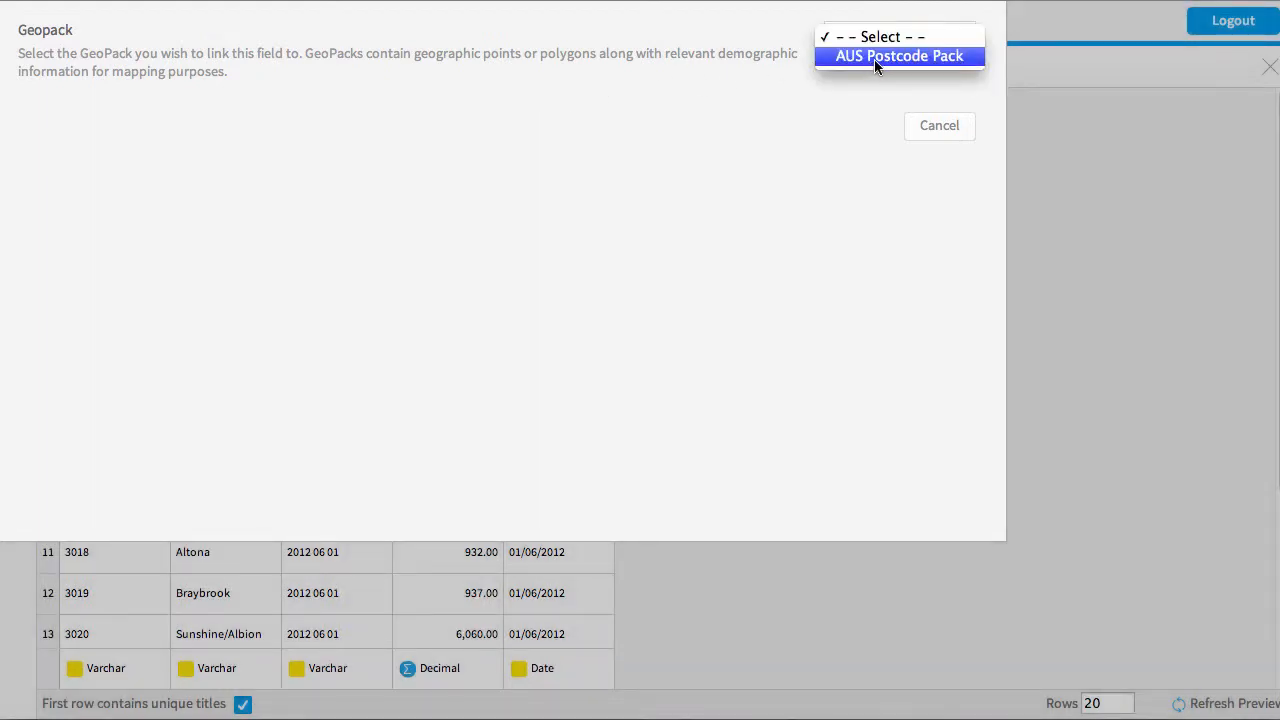
click(899, 56)
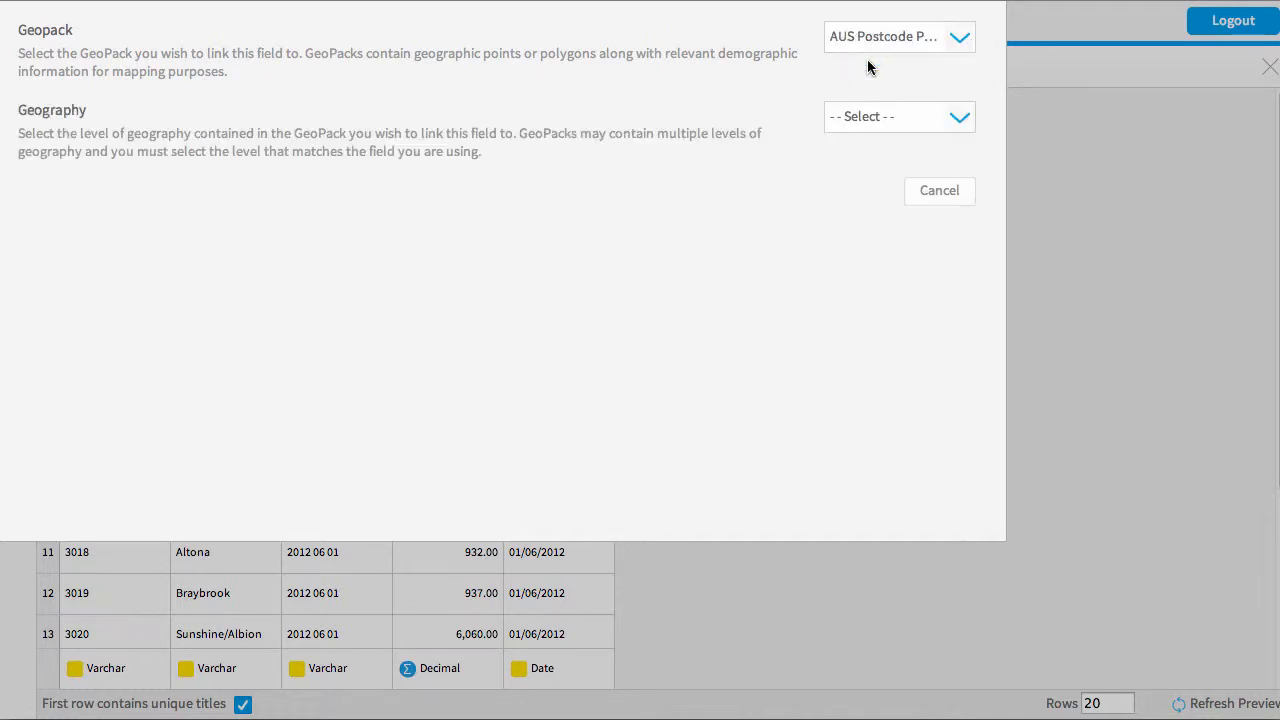
click(897, 116)
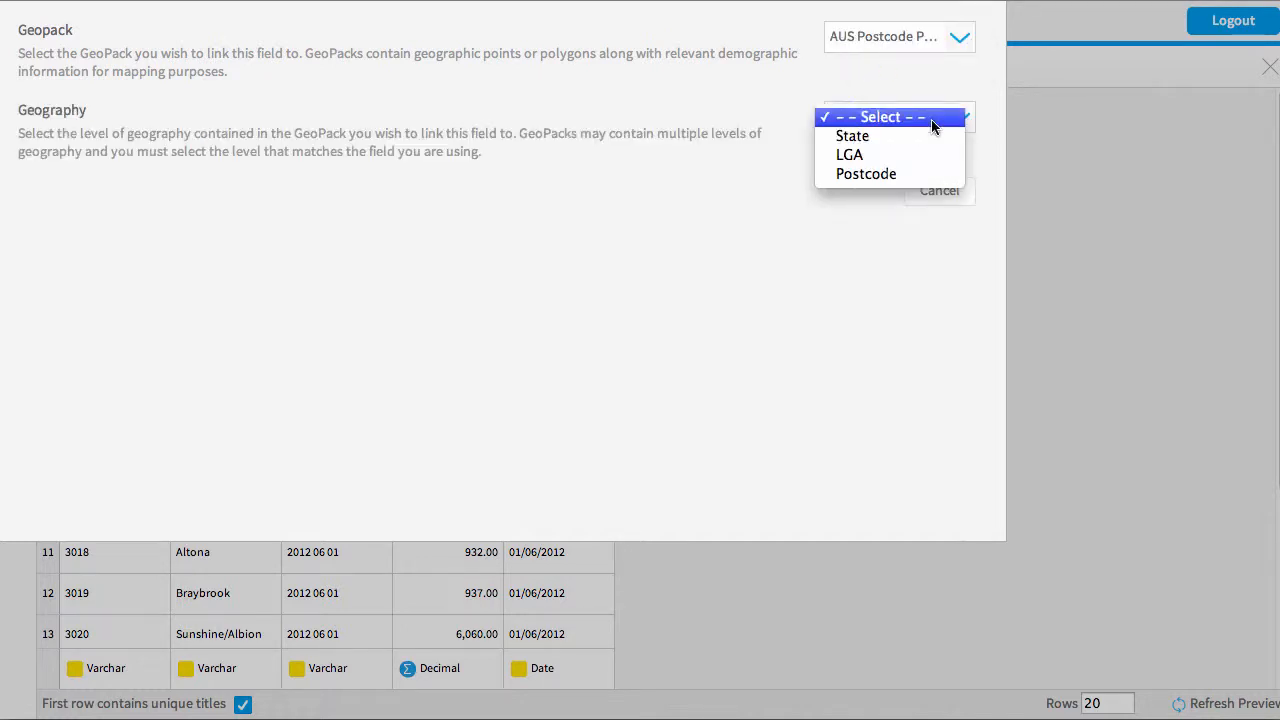
mouse_move(922, 131)
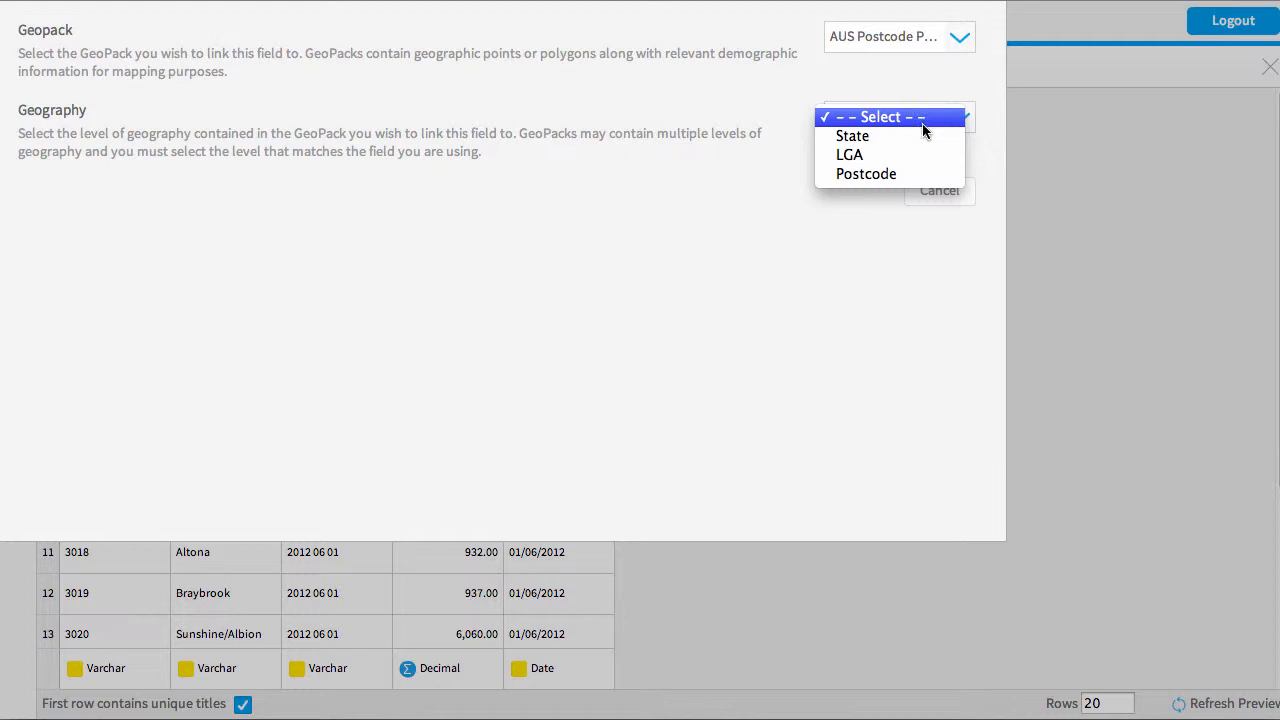
mouse_move(865, 173)
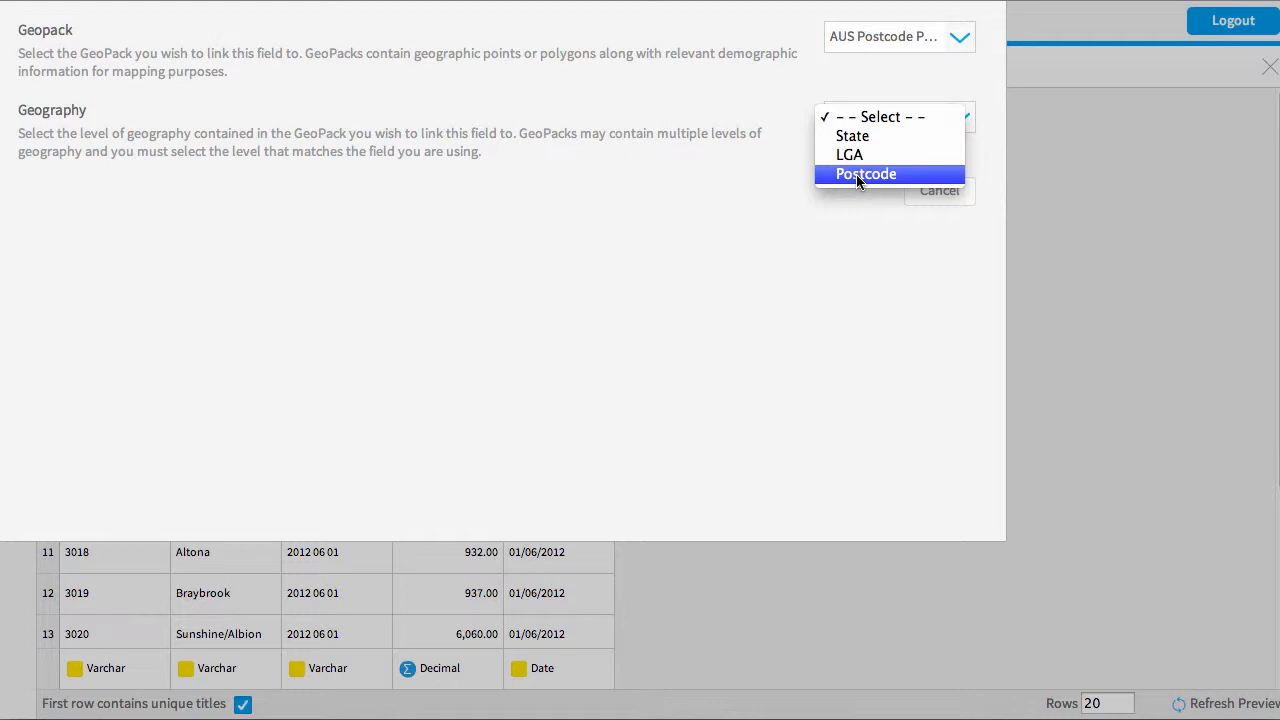
click(865, 173)
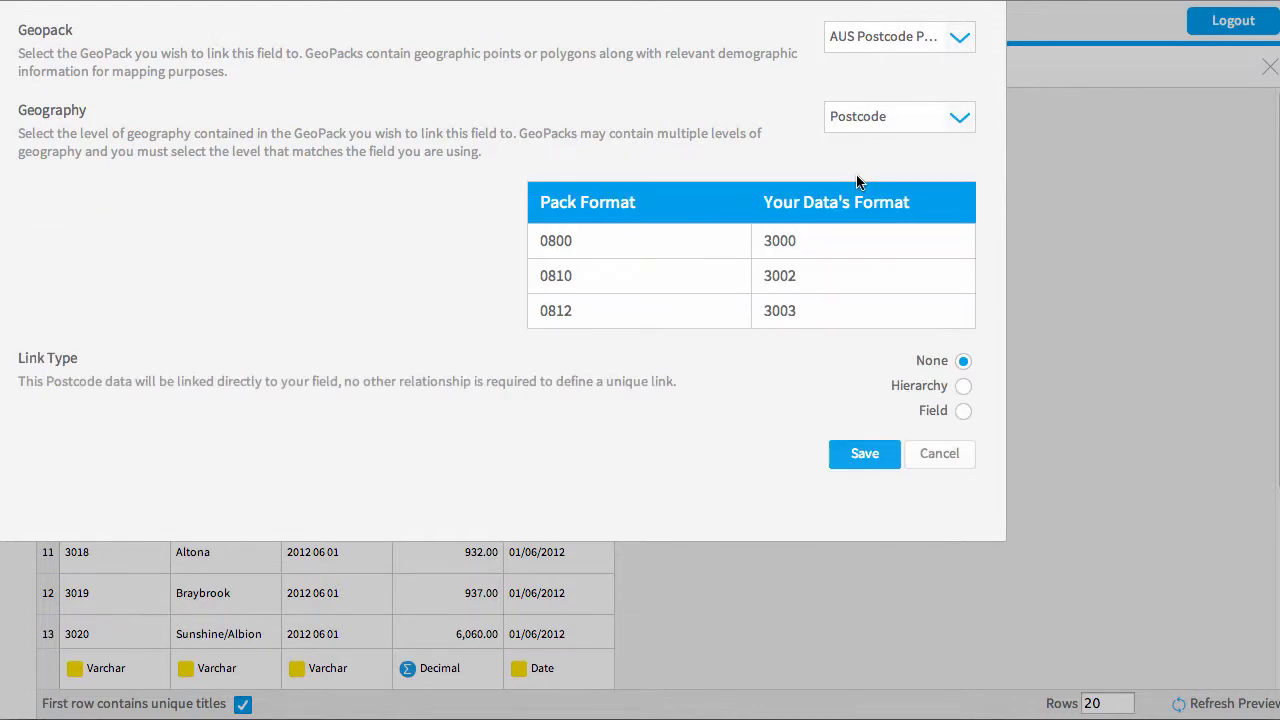
mouse_move(590, 258)
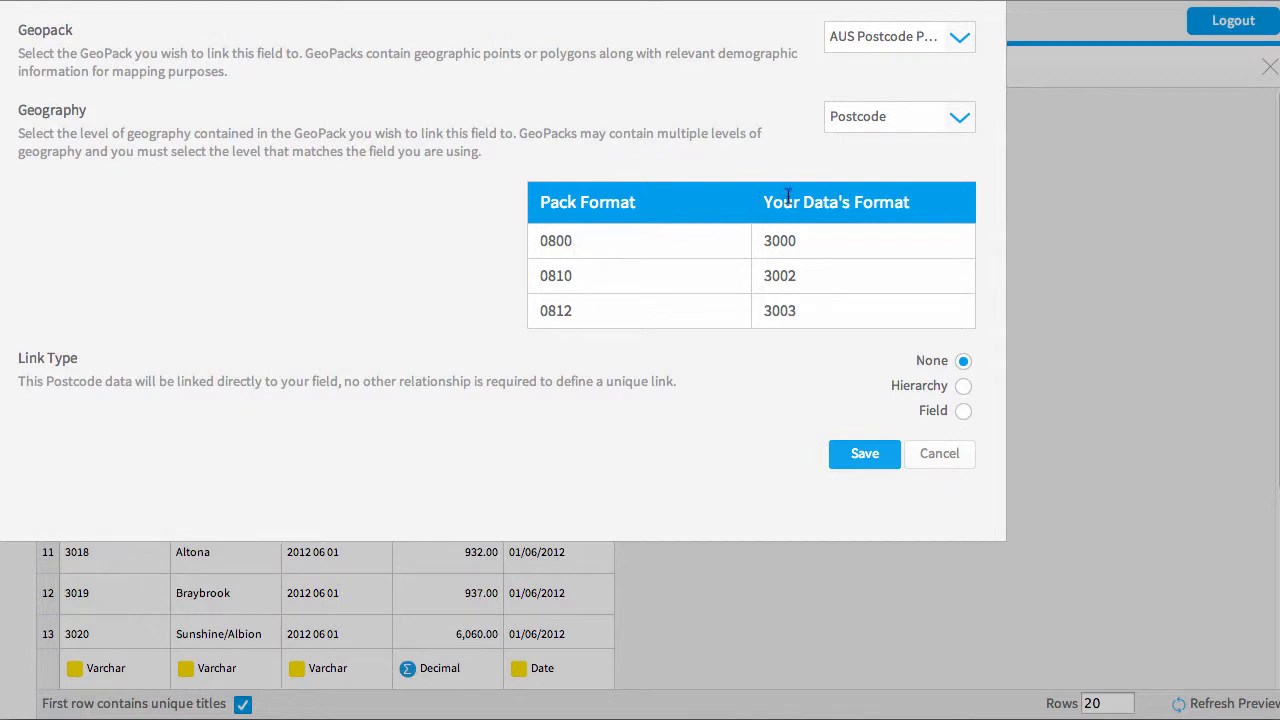
mouse_move(818, 180)
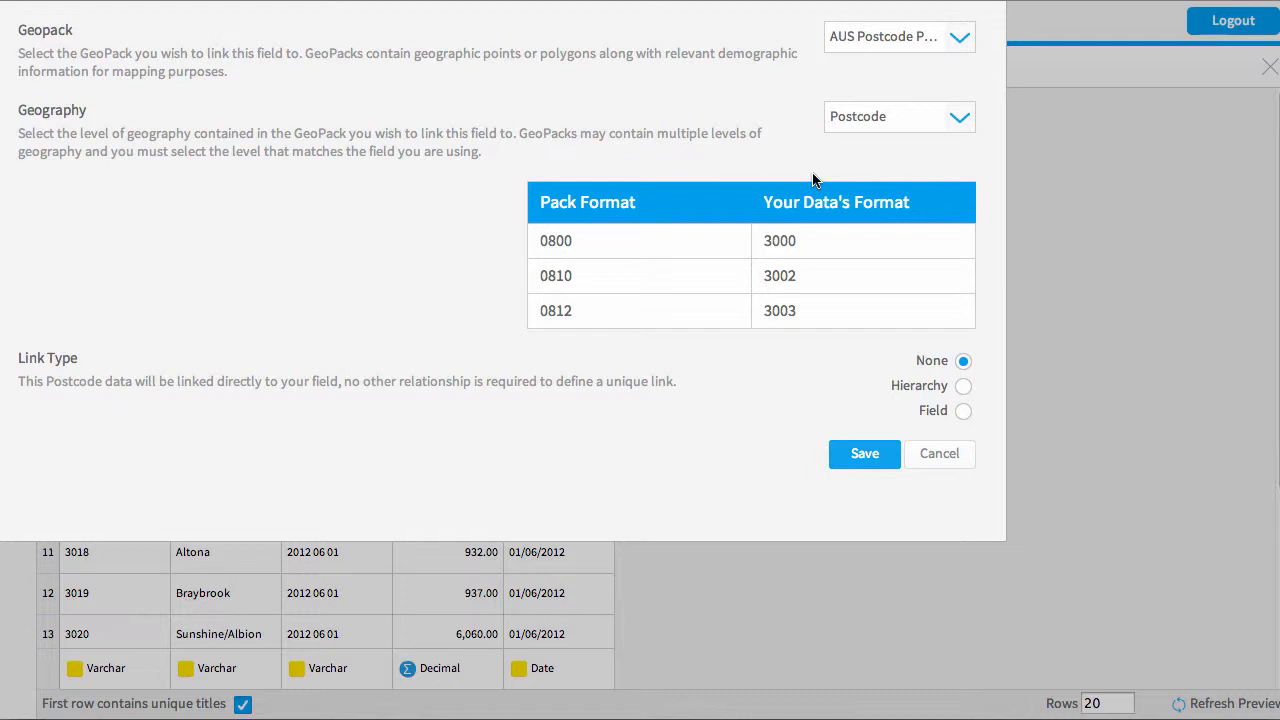
mouse_move(868, 265)
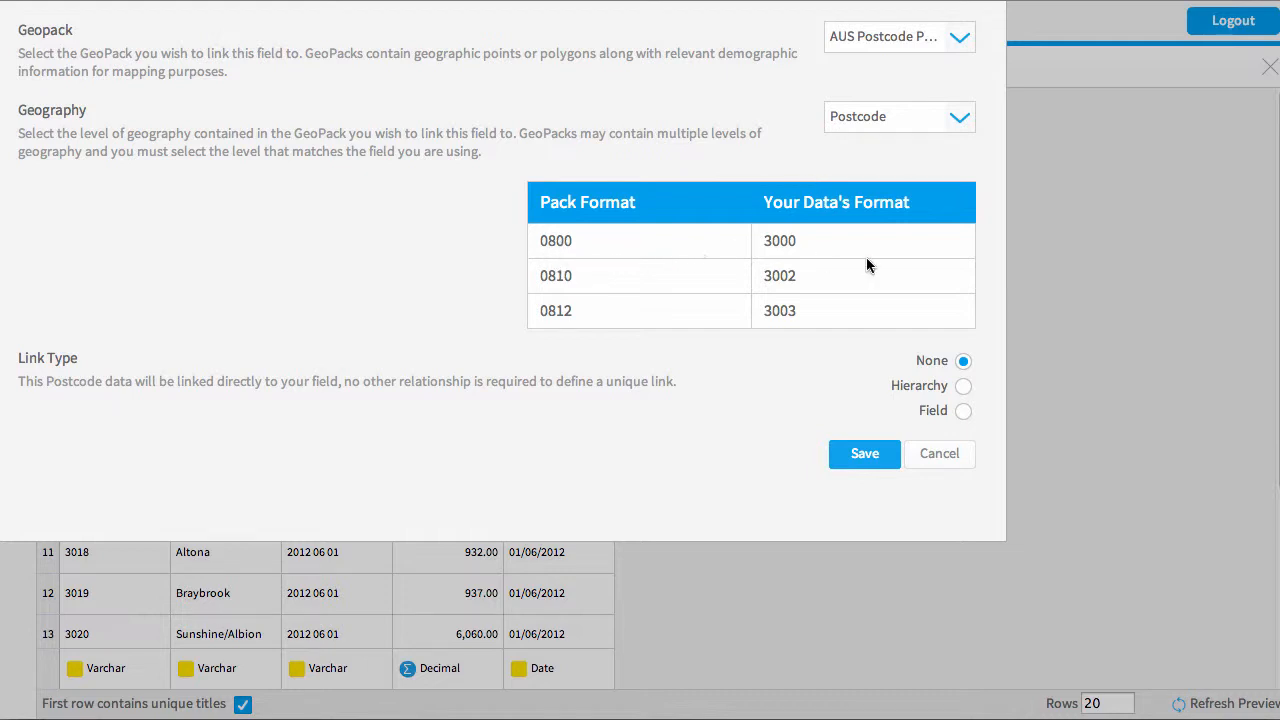
mouse_move(799, 341)
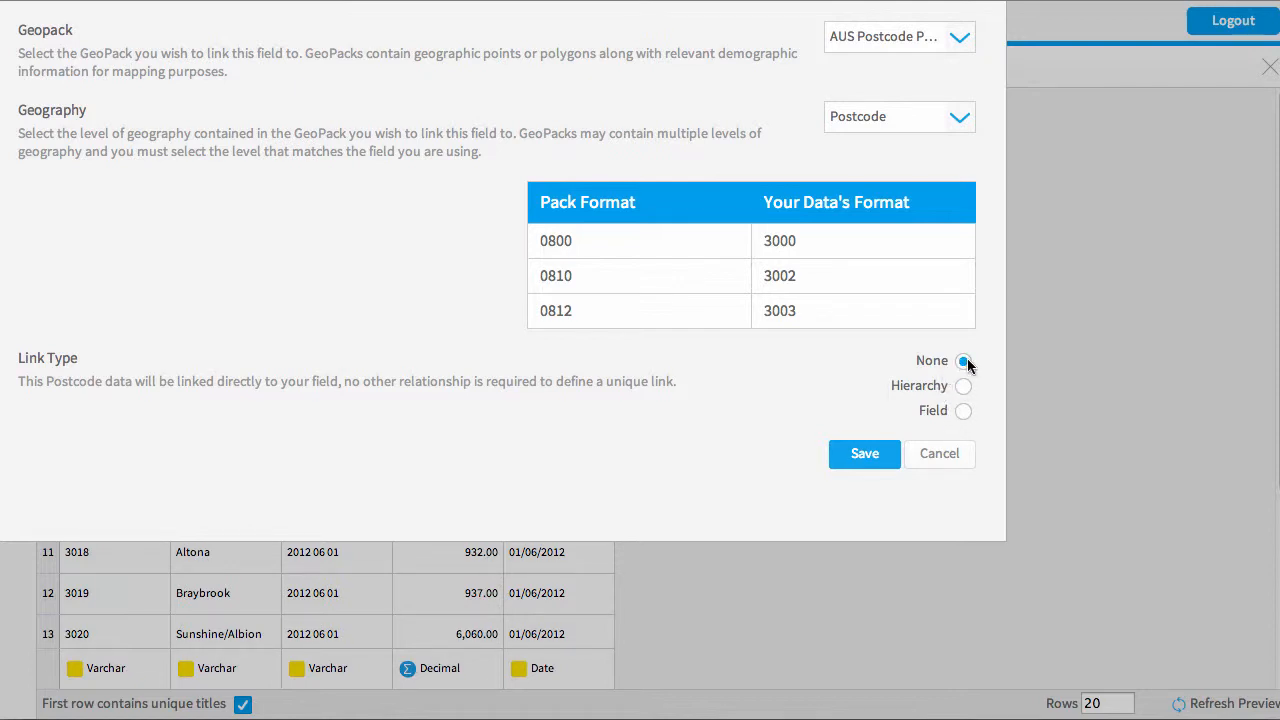
Save the P/Code postcode geography link with Link Type None.
click(864, 453)
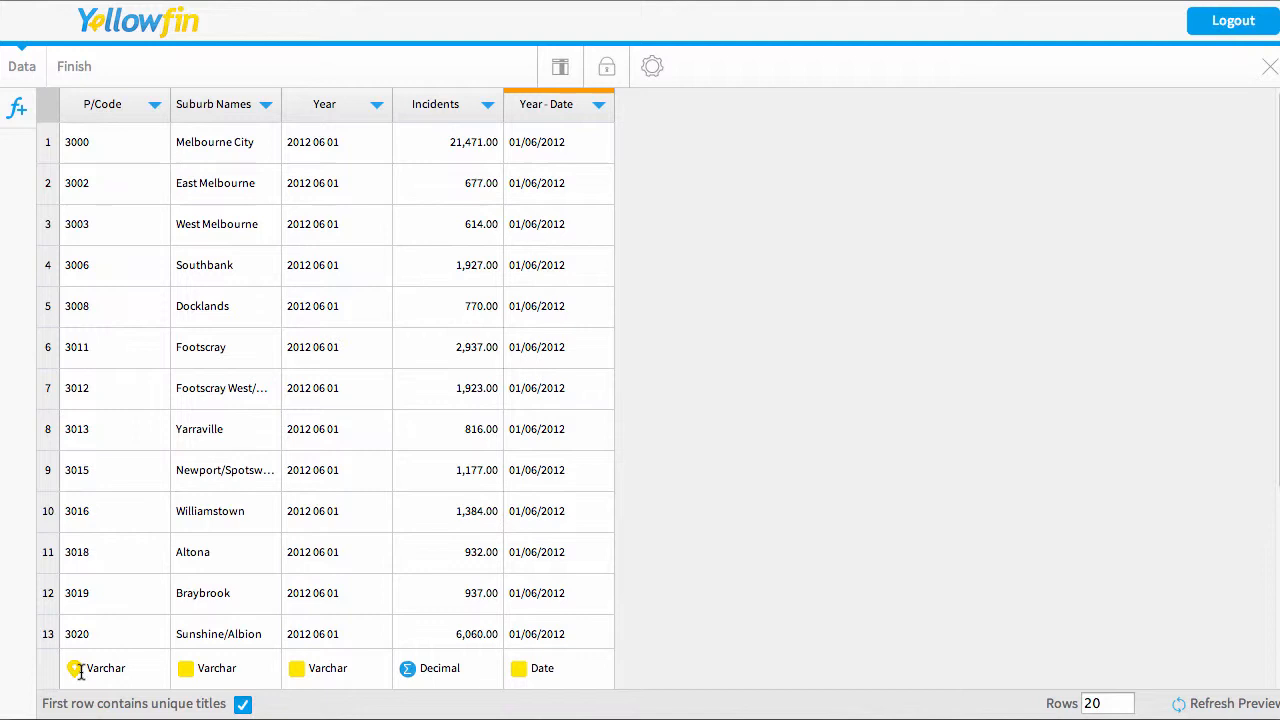
mouse_move(148, 670)
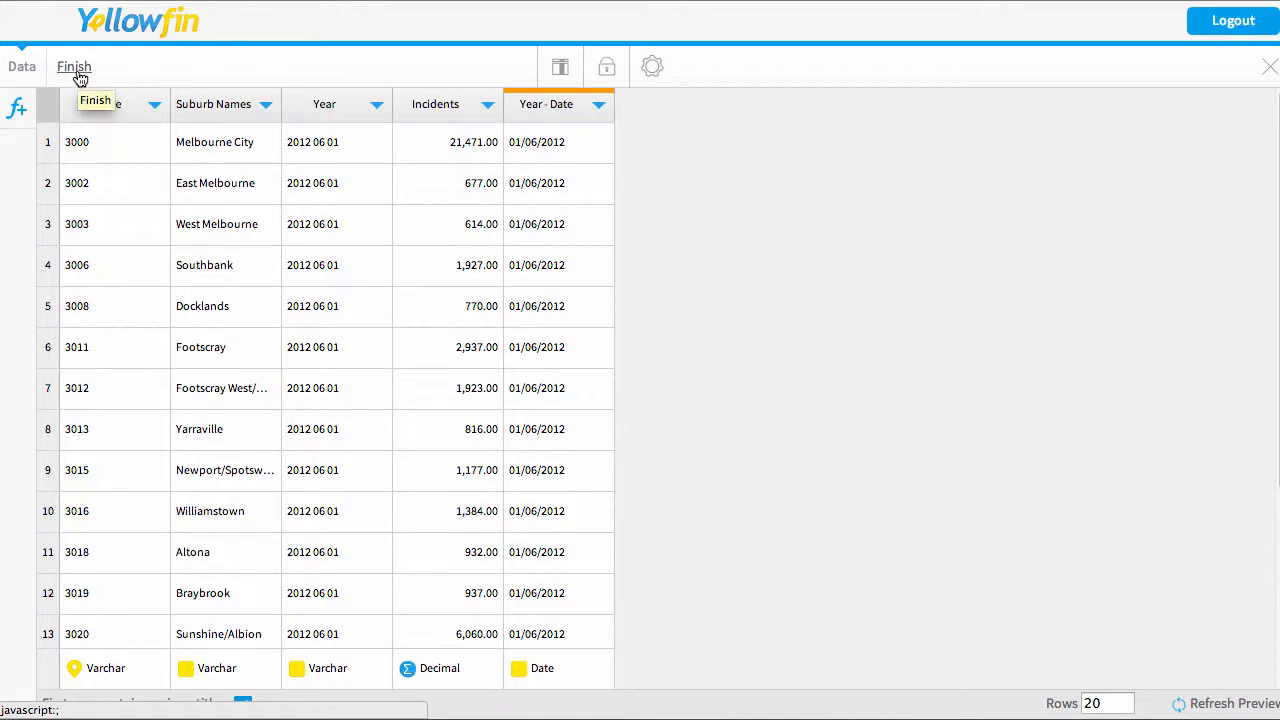
Start a report on post crime3.csv and expand Dimensions > P/Code in the field list.
click(74, 66)
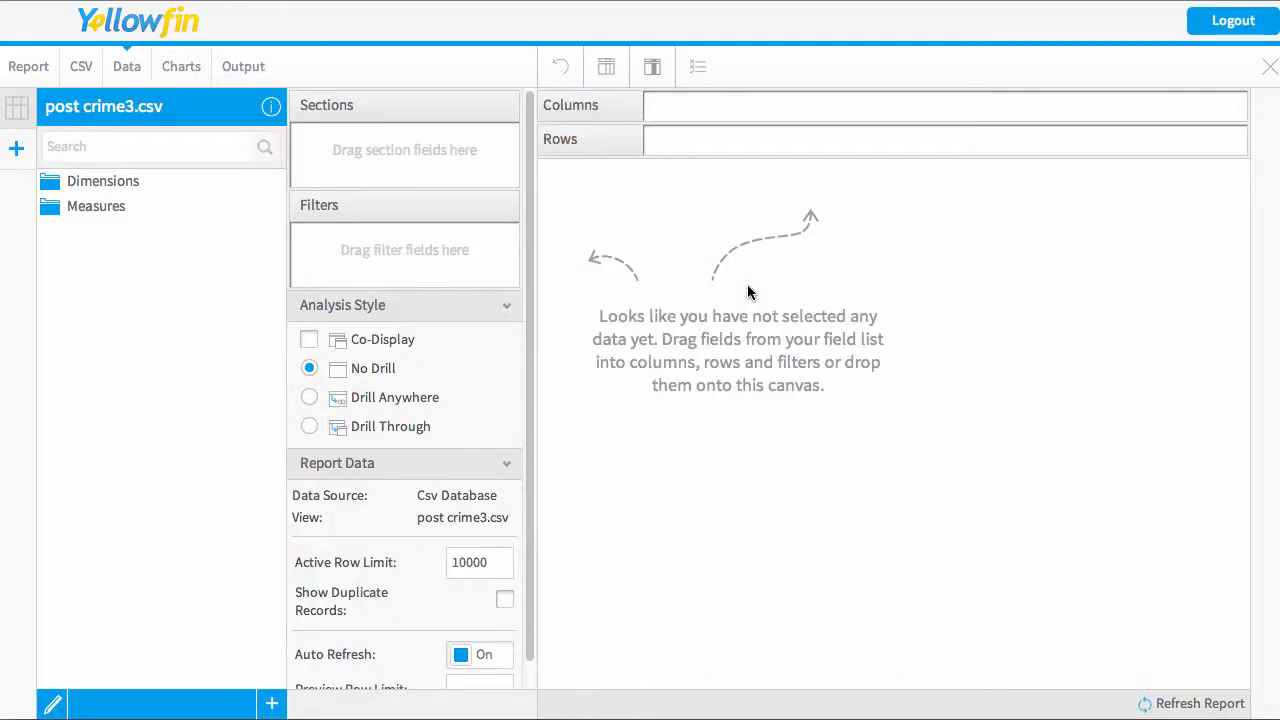
click(102, 181)
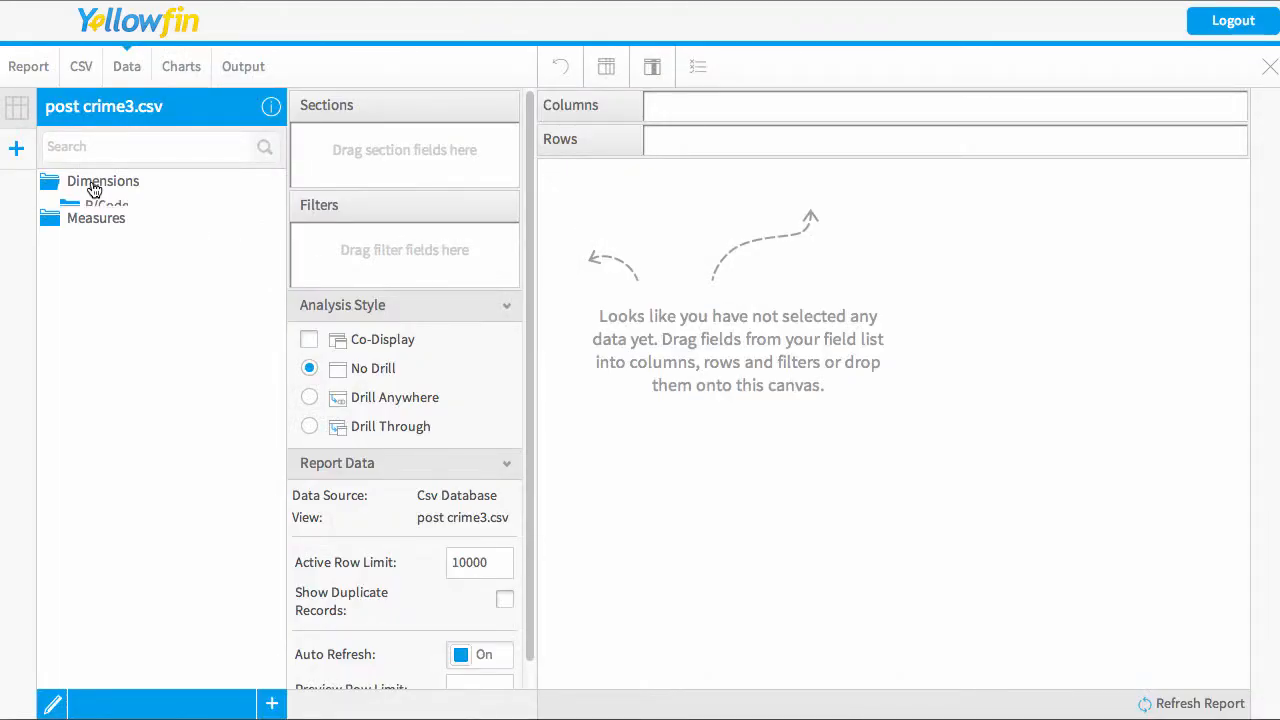
click(103, 181)
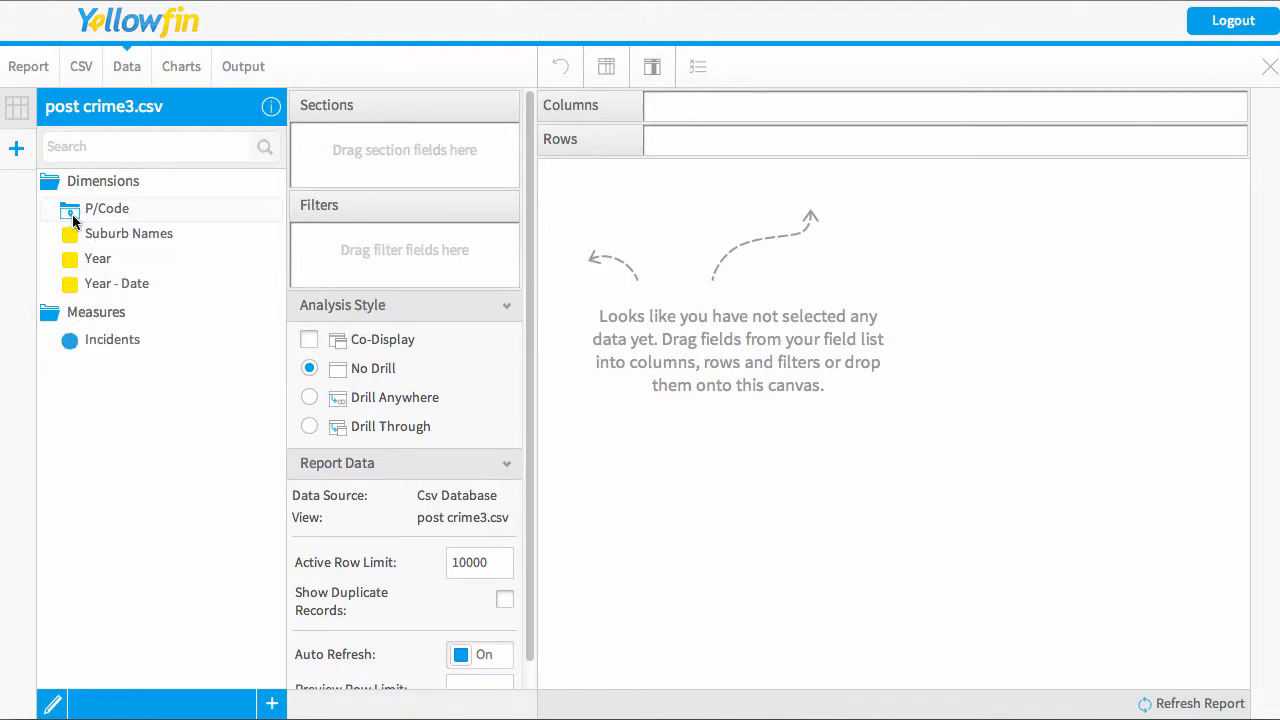
click(107, 208)
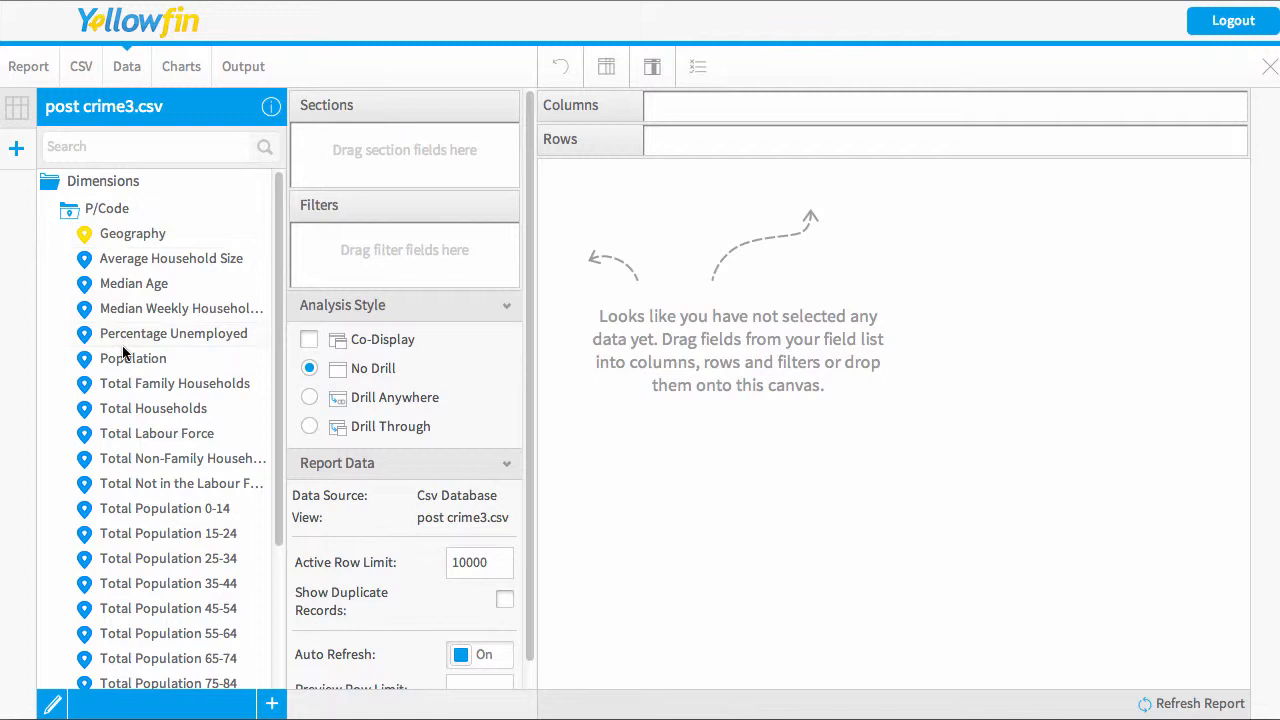
mouse_move(135, 268)
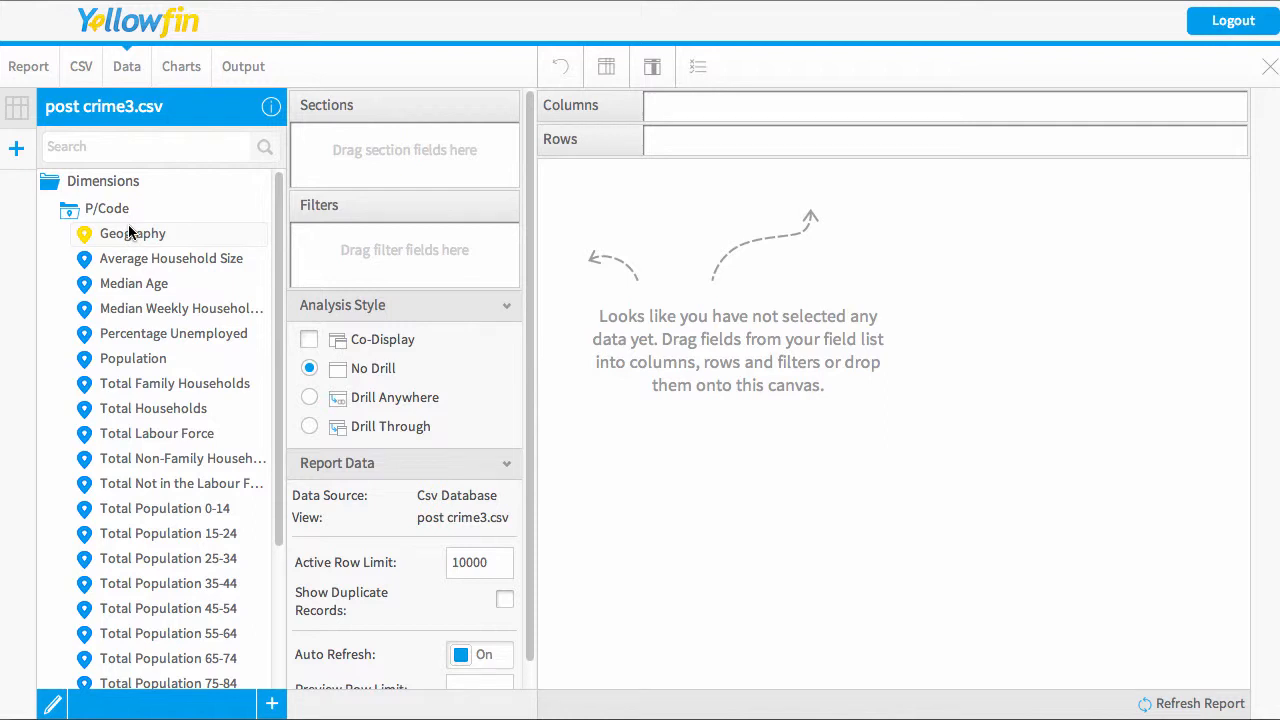
mouse_move(127, 240)
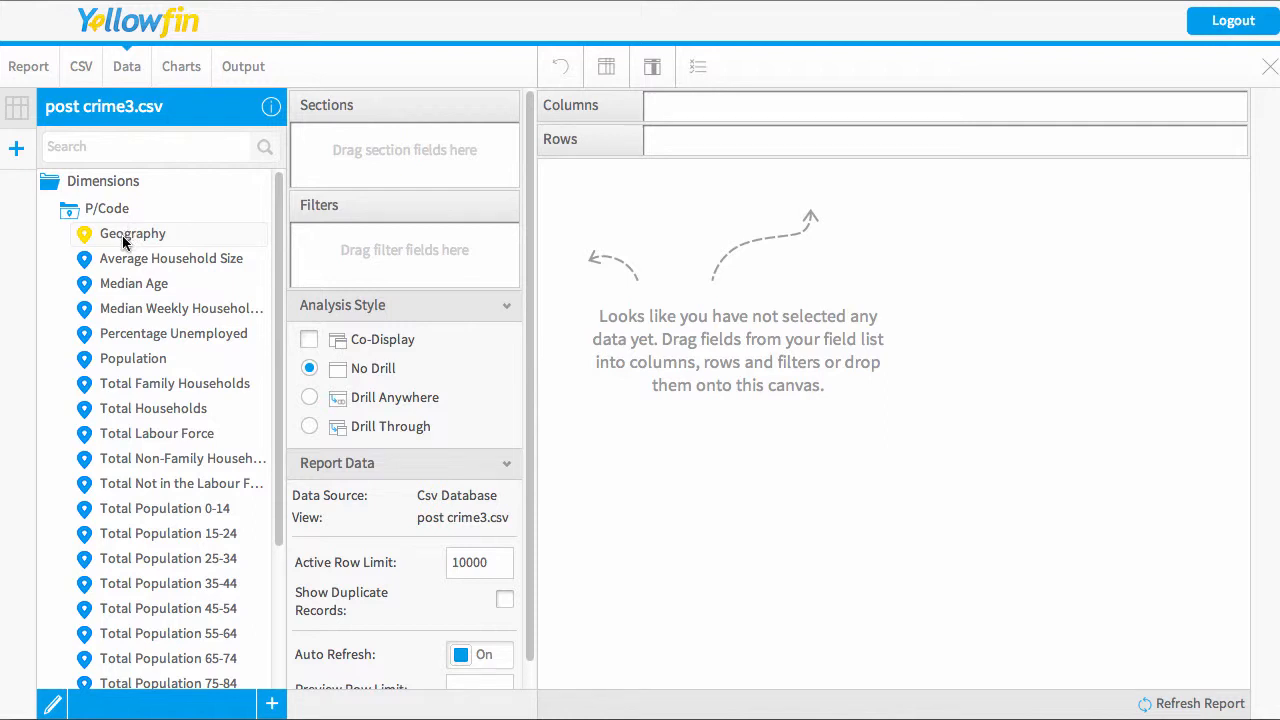
Add Geography and Population as report columns, returning 692 postcode rows.
drag(132, 233, 708, 105)
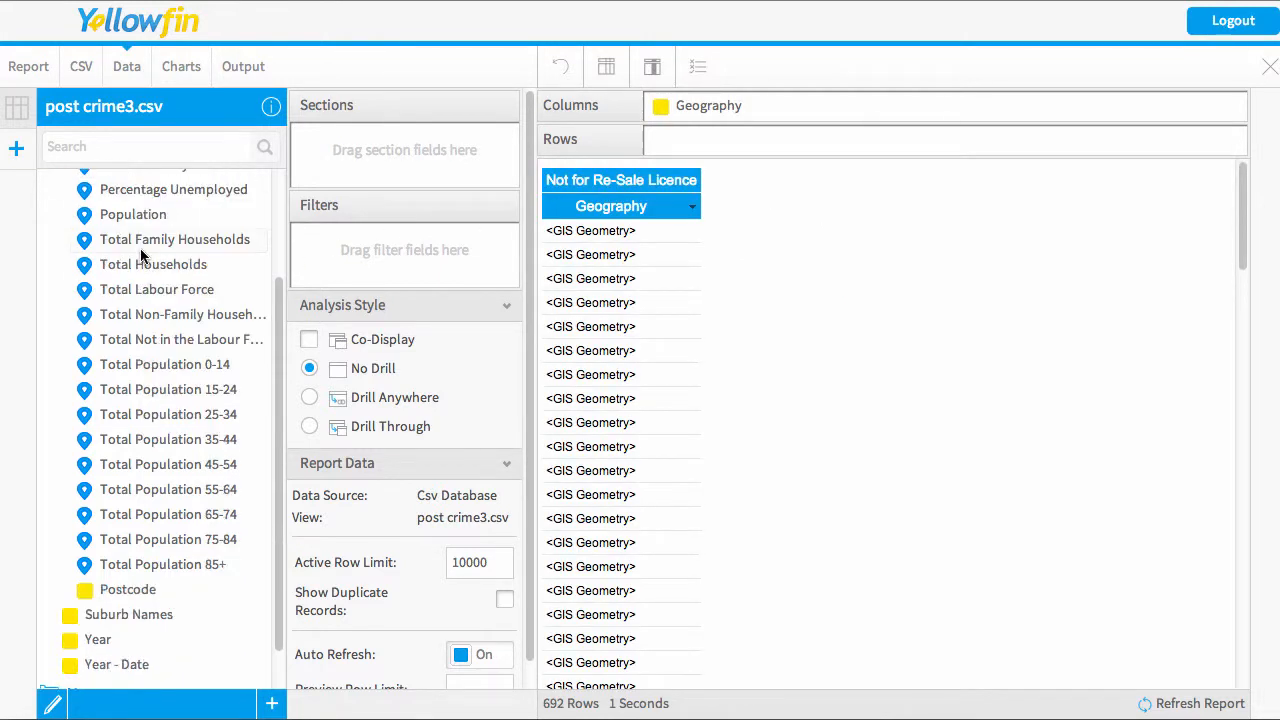
scroll(down, 3)
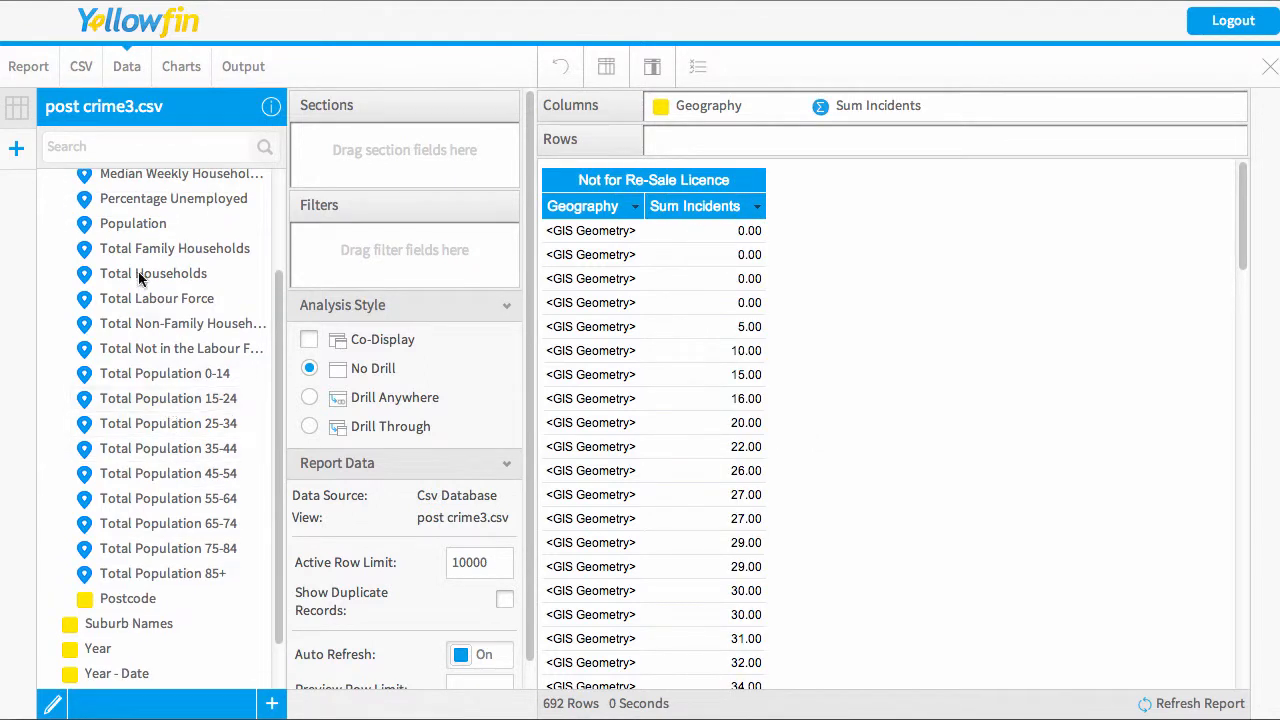
drag(133, 223, 1029, 105)
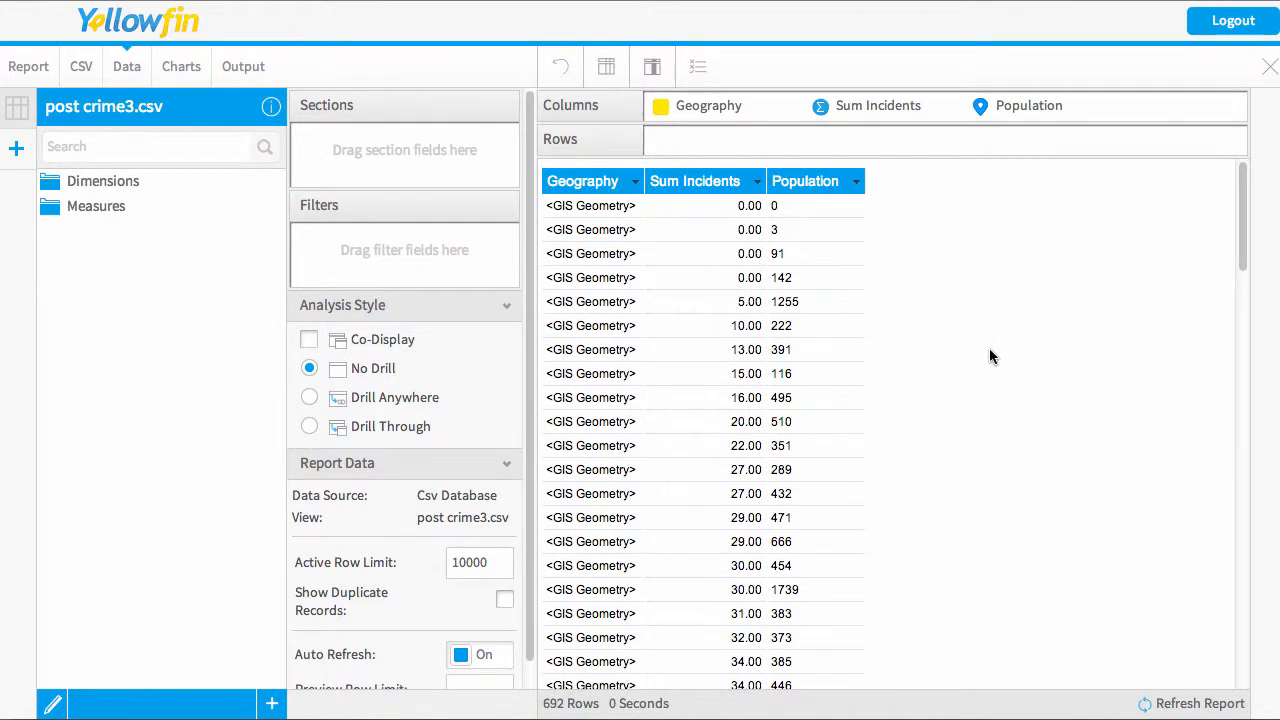
mouse_move(181, 66)
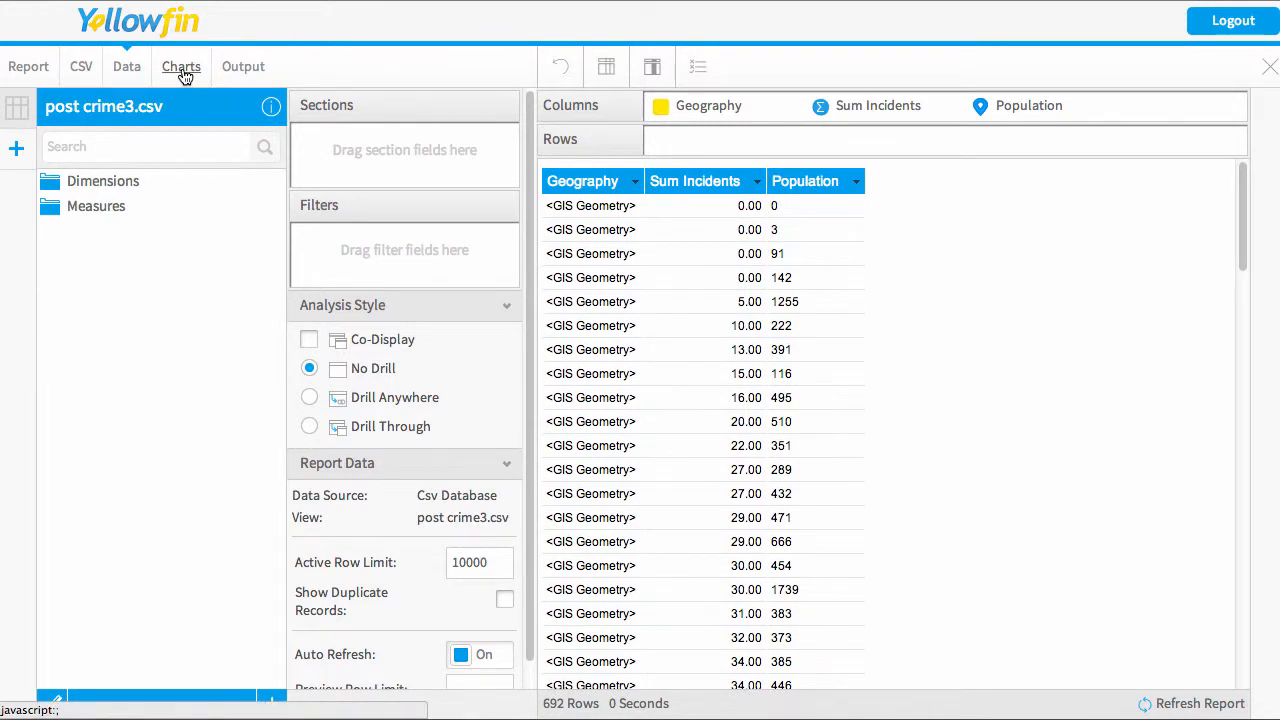
Create a Victoria map chart with Geography on the axis and Sum Incidents as colour.
click(181, 66)
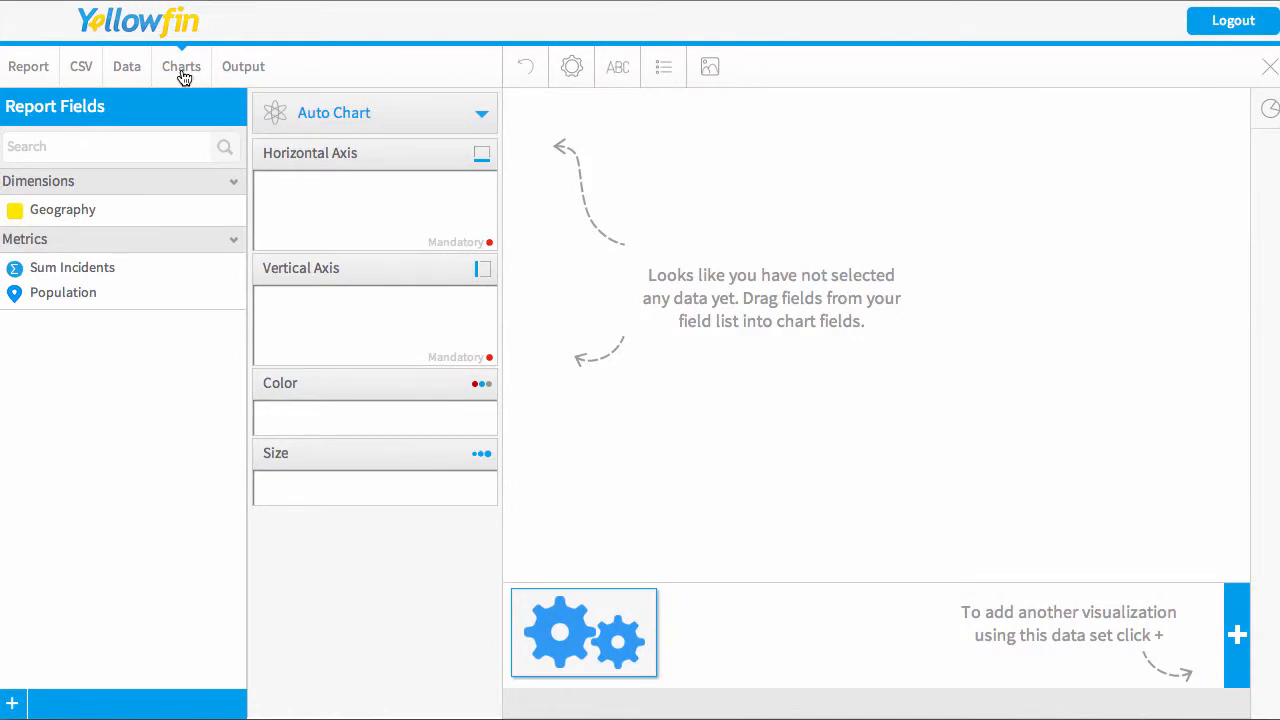
drag(62, 209, 375, 197)
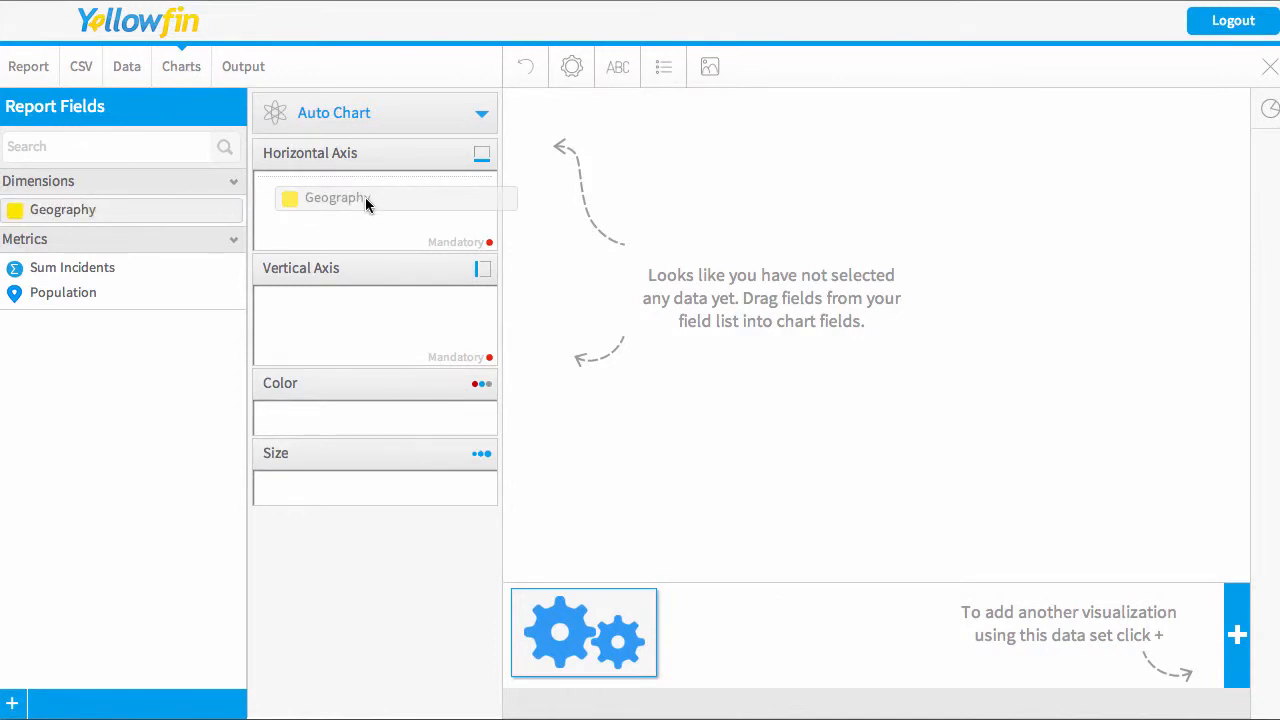
drag(62, 209, 340, 197)
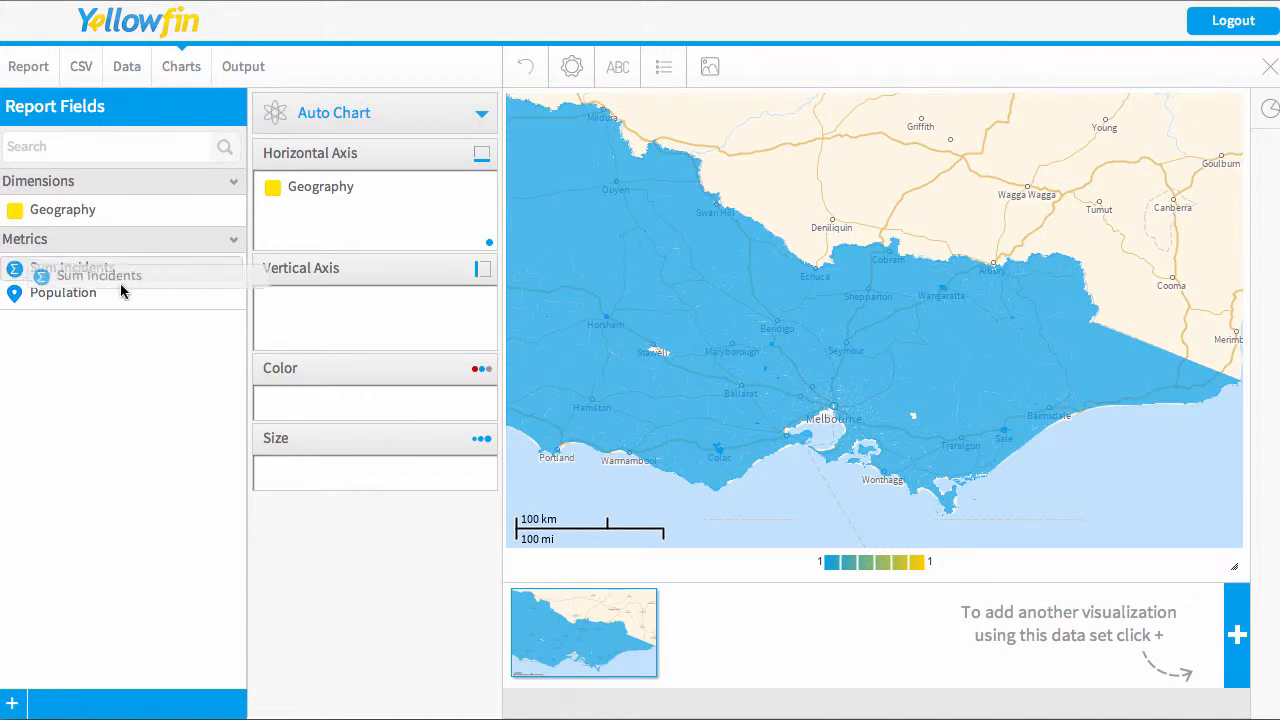
drag(98, 275, 330, 401)
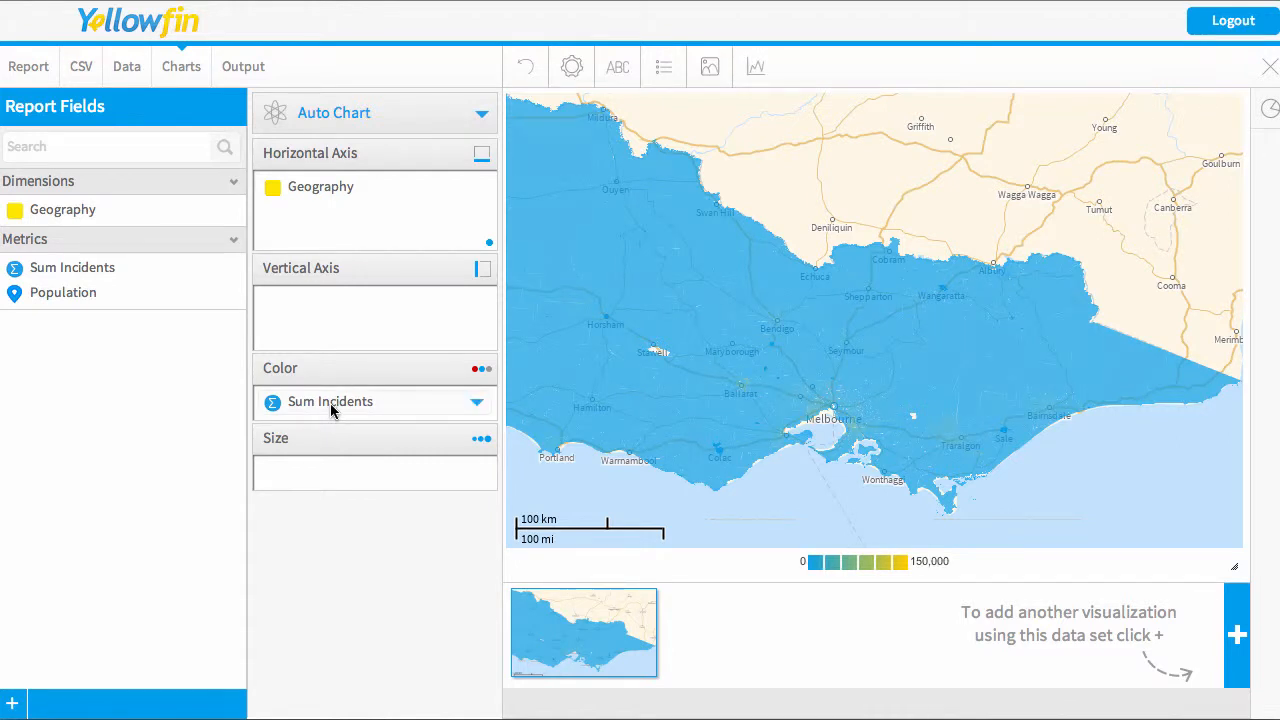
mouse_move(348, 411)
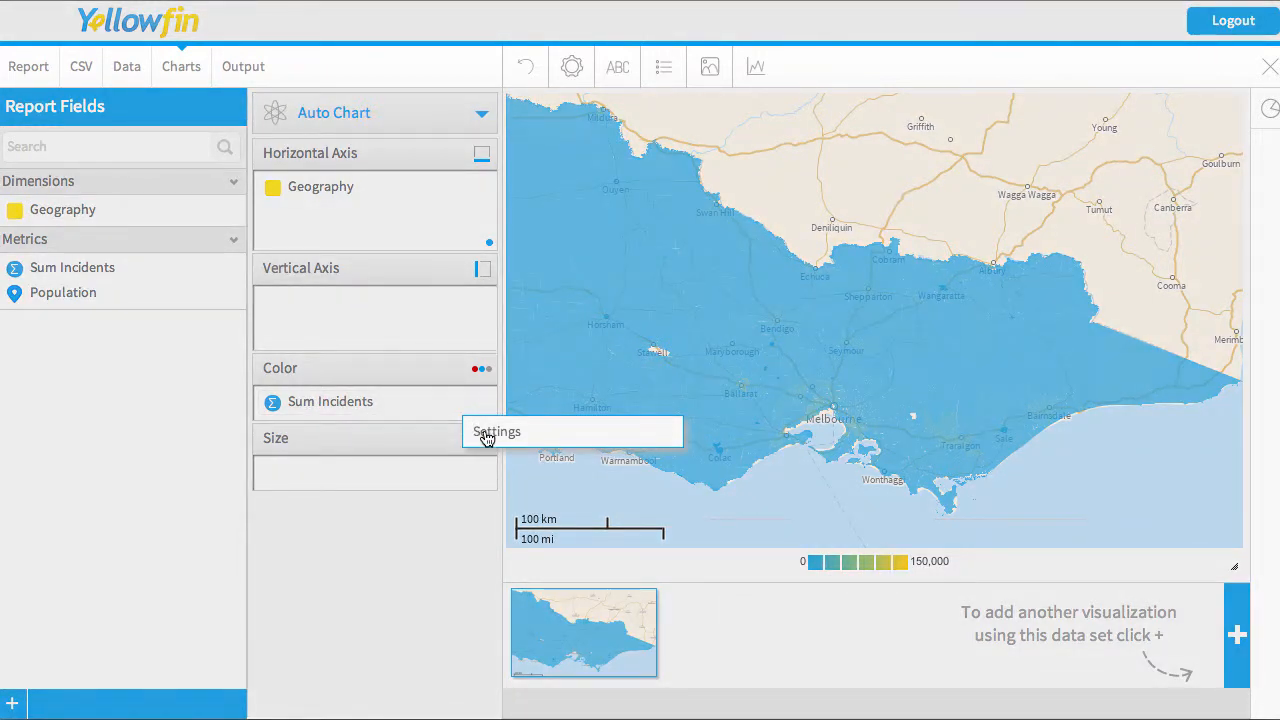
Colour Sum Incidents by Range from 0 to 4,000 with the blue-to-red palette.
click(497, 431)
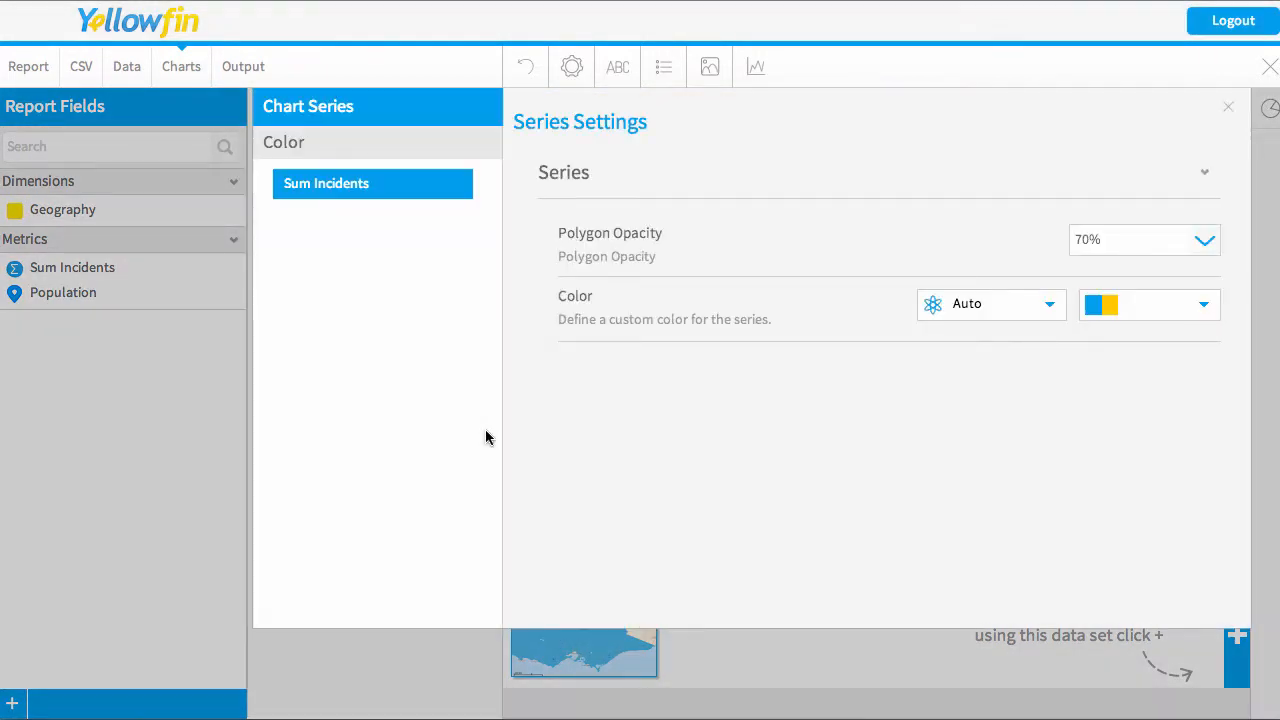
click(990, 304)
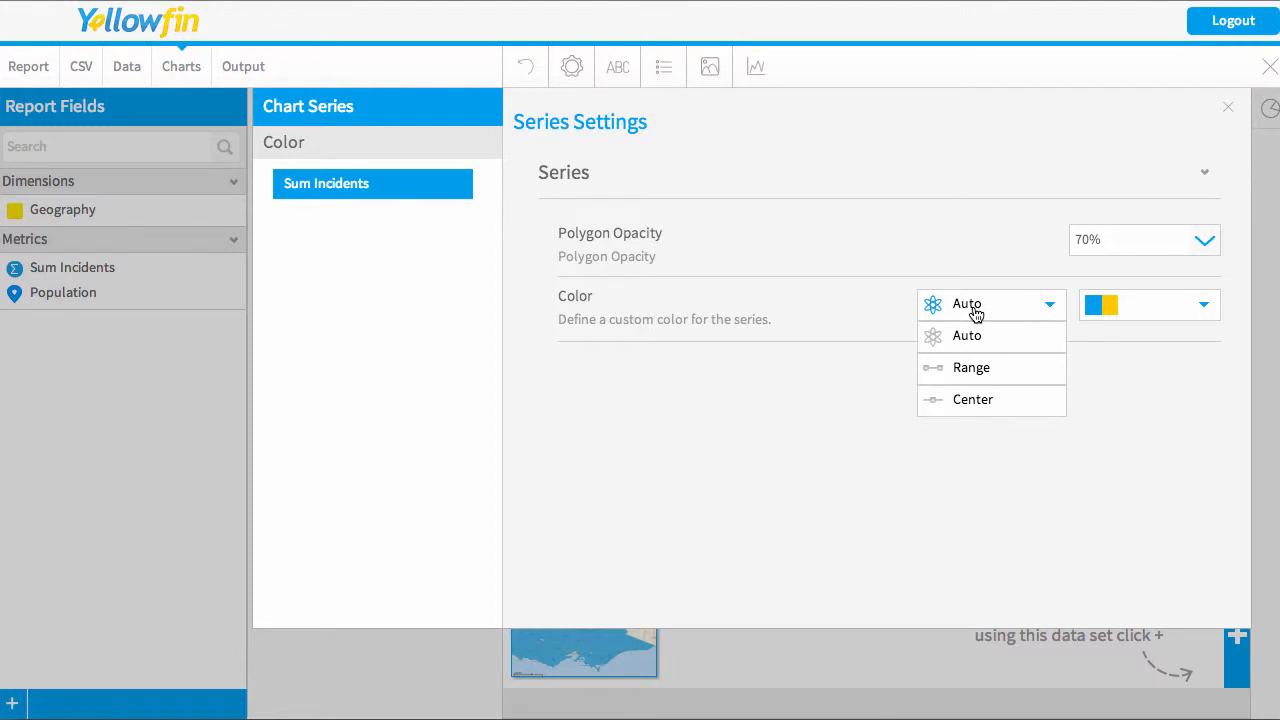
click(971, 367)
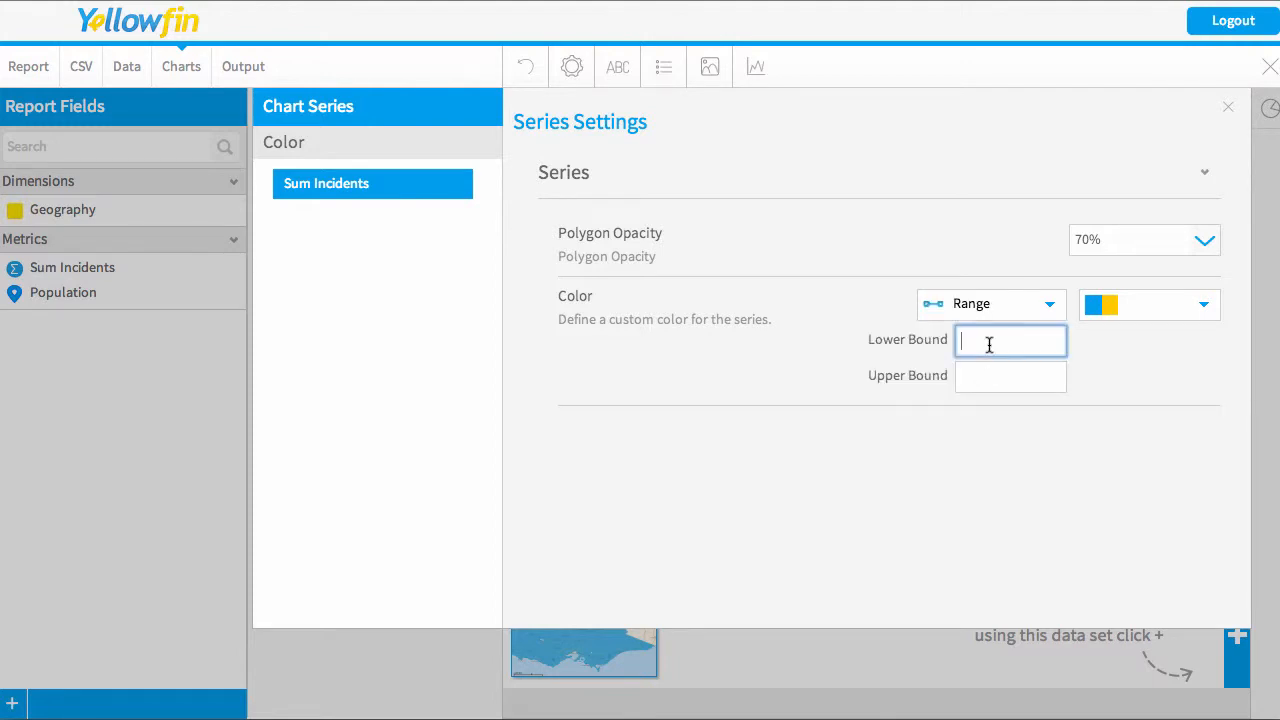
text(0)
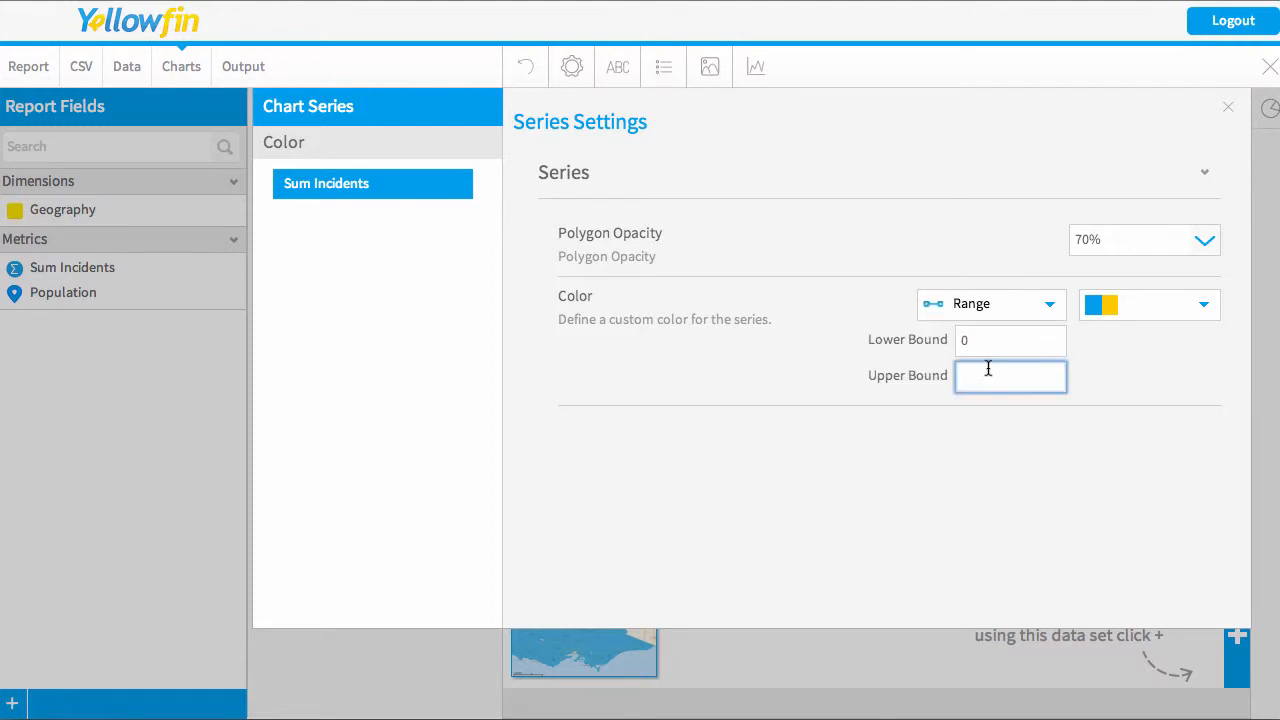
text(4,000)
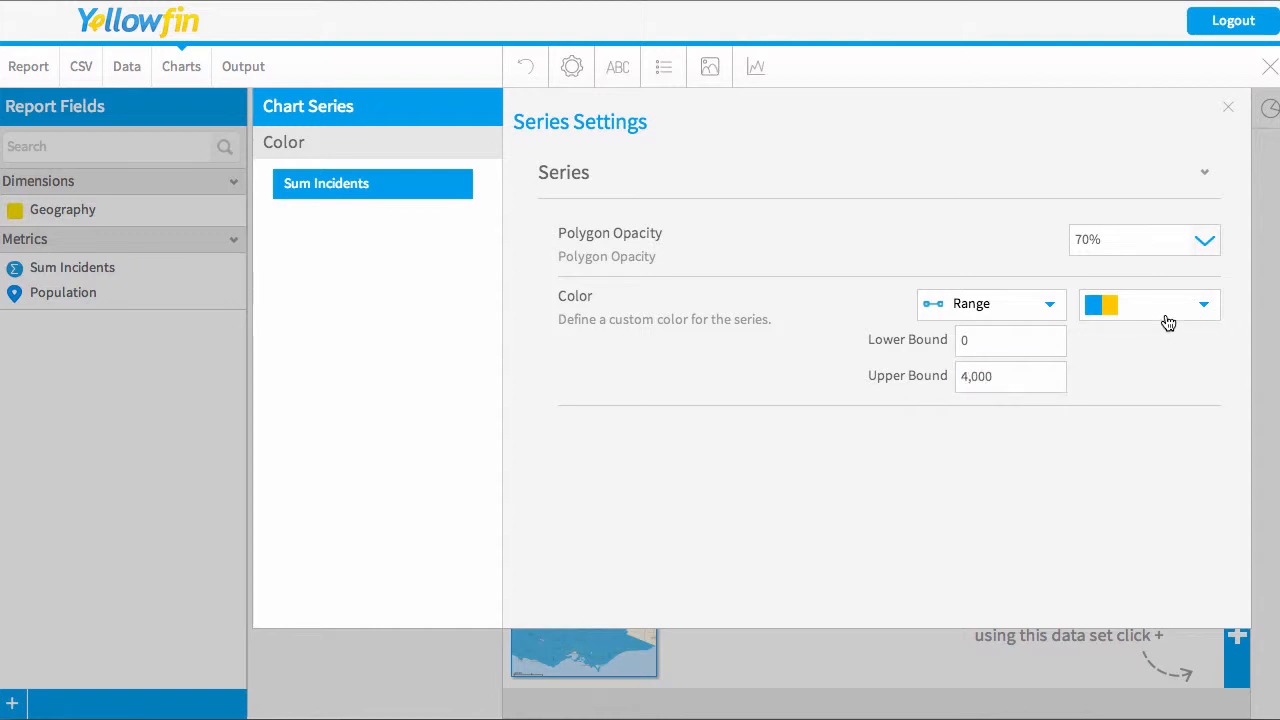
click(1148, 304)
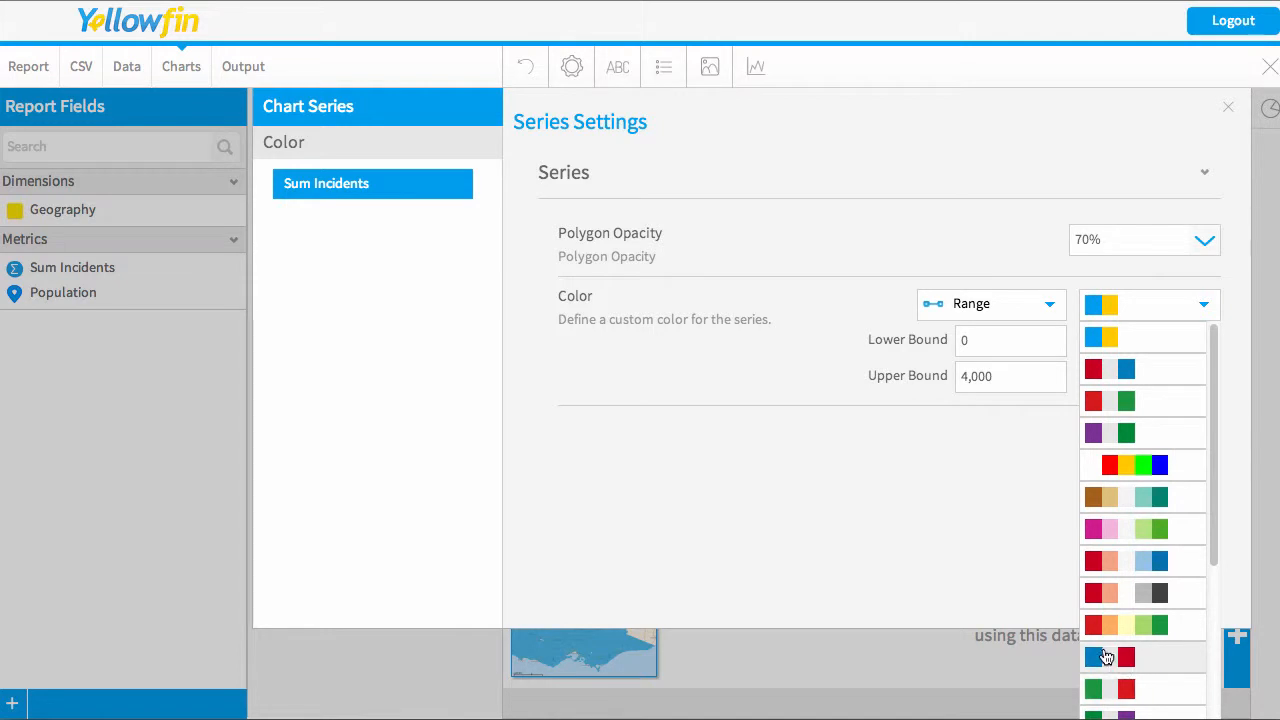
click(1105, 657)
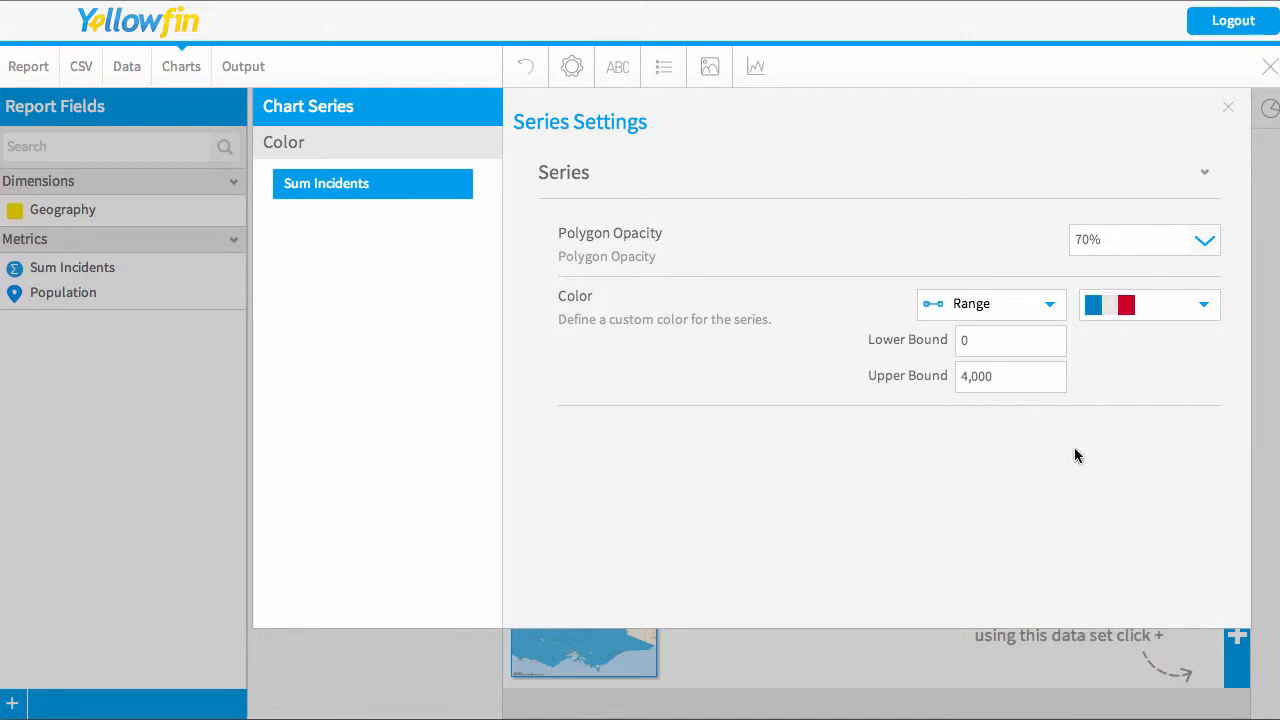
click(1228, 107)
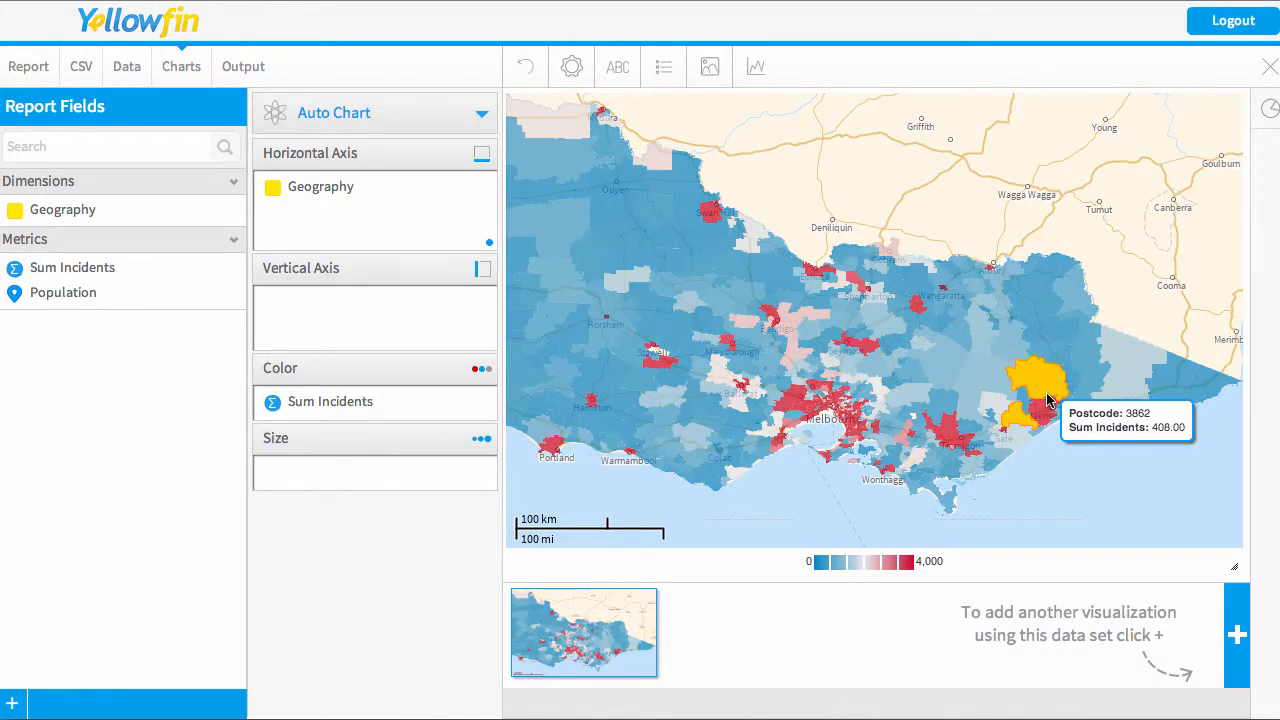
mouse_move(1040, 546)
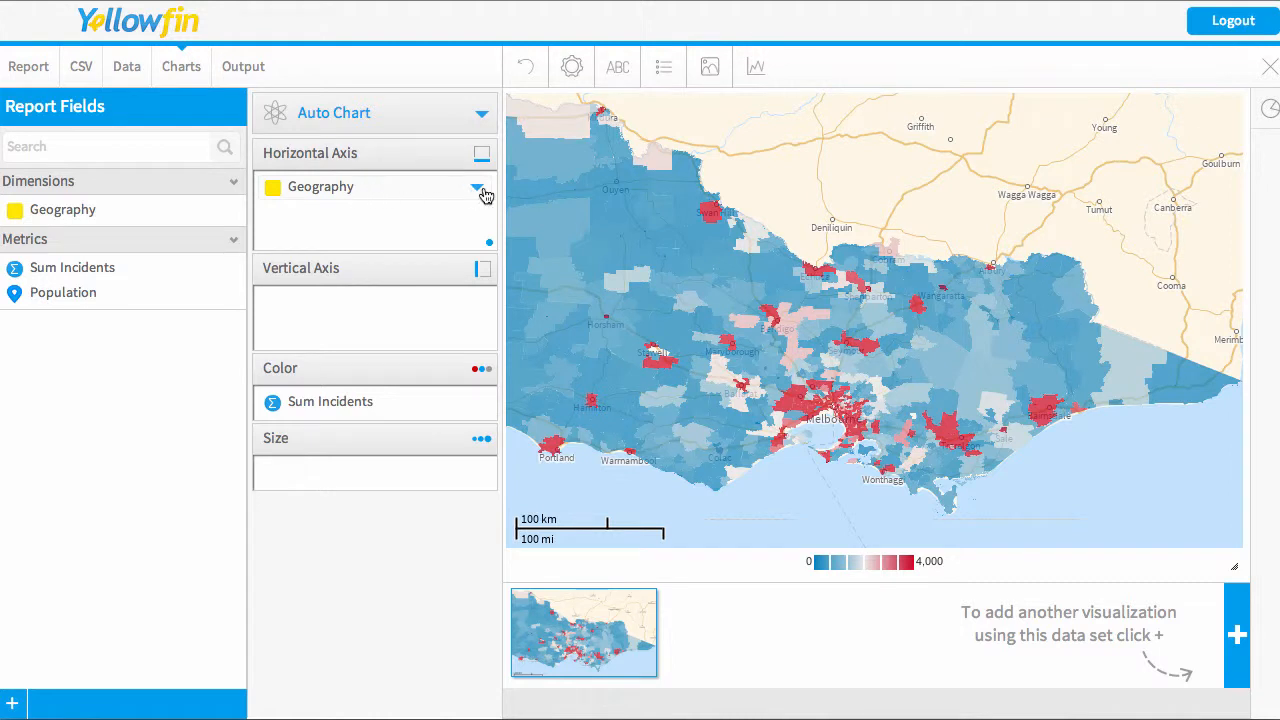
Open the Geography field's display options to switch the map to bubbles.
click(481, 190)
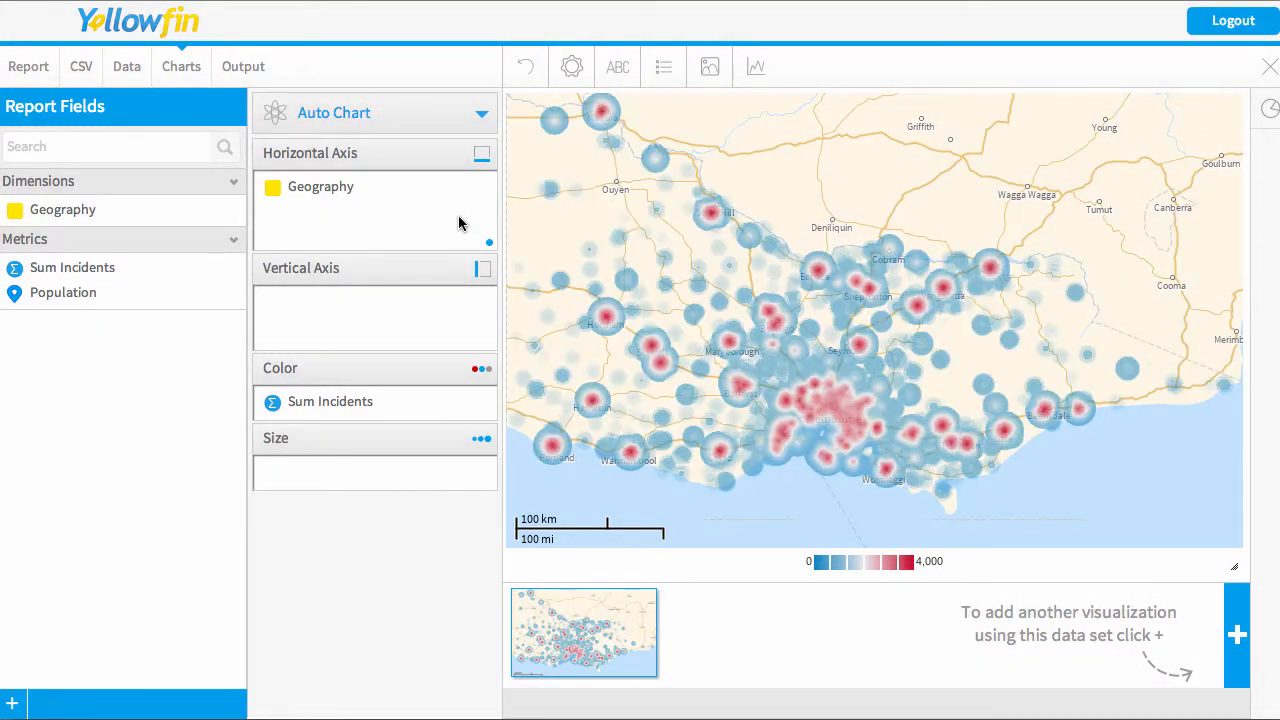
click(481, 191)
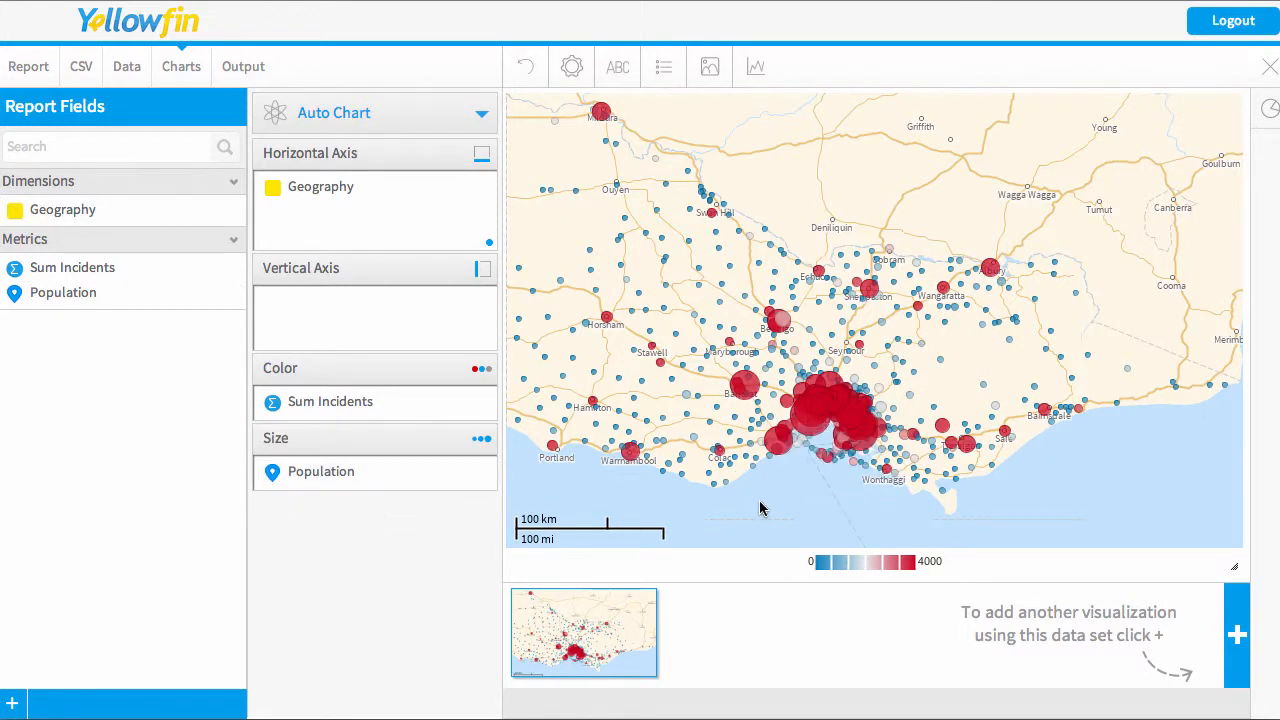
mouse_move(768, 476)
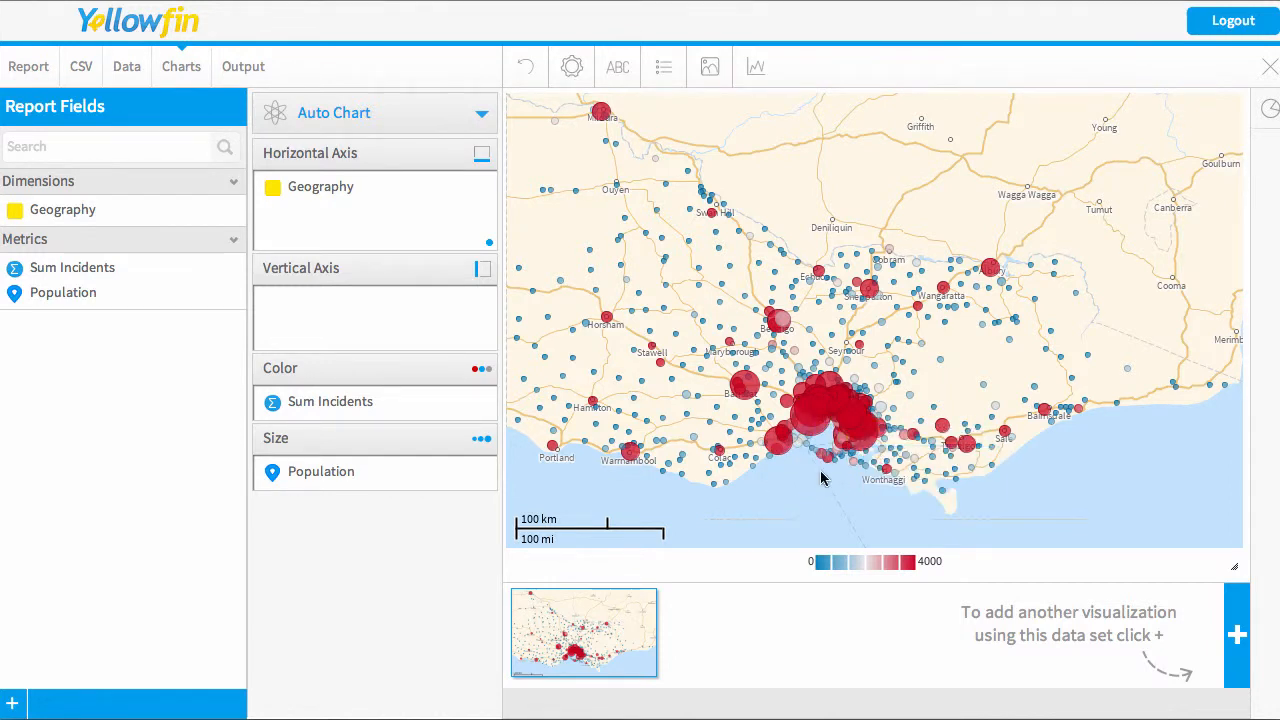
mouse_move(810, 478)
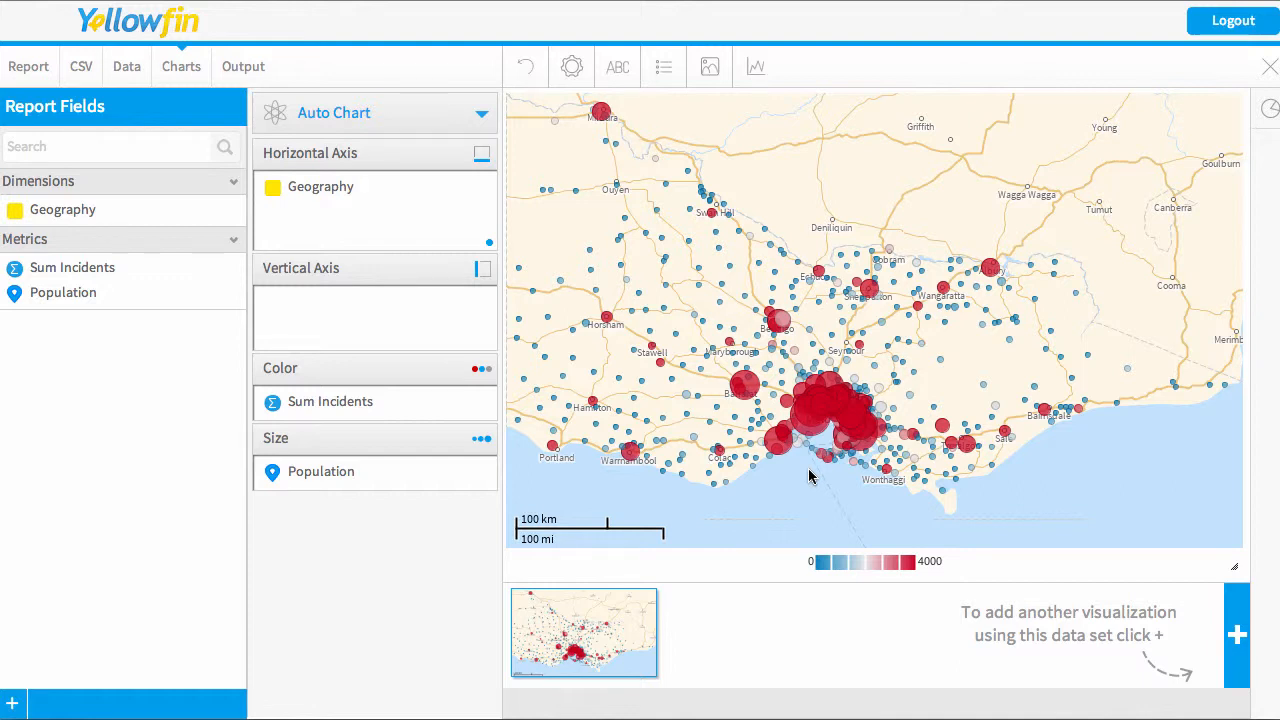
mouse_move(805, 460)
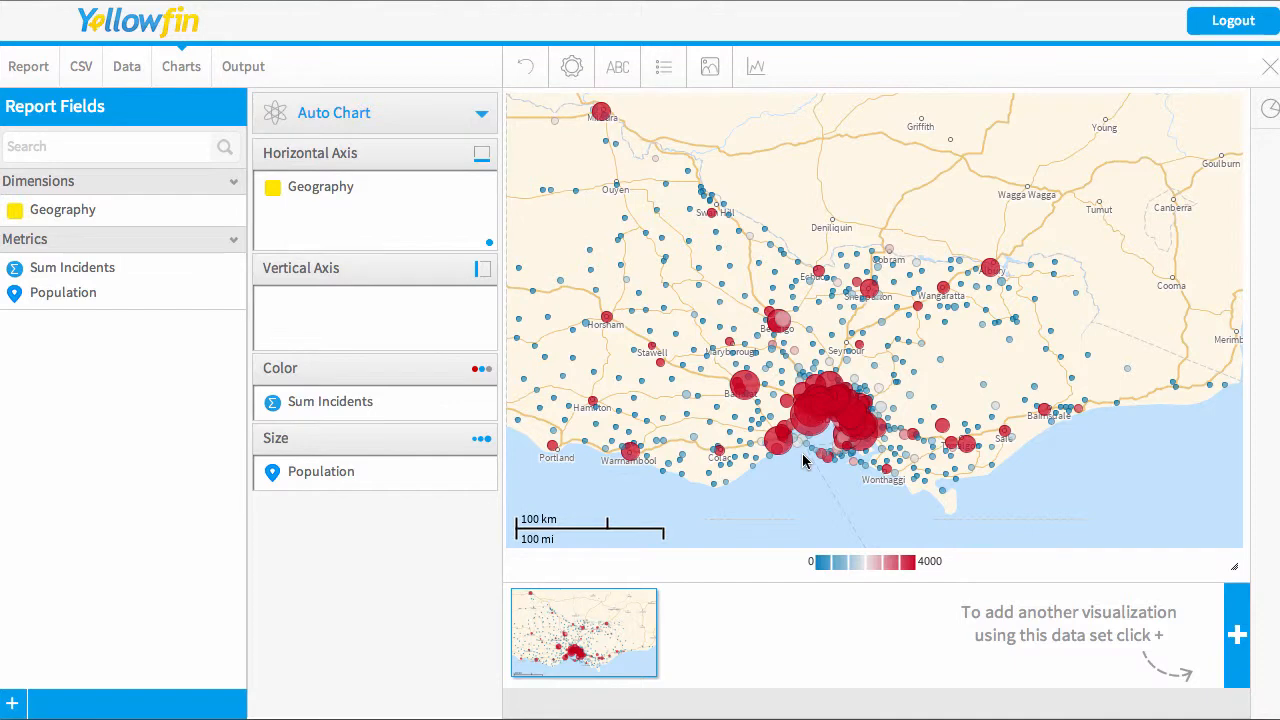